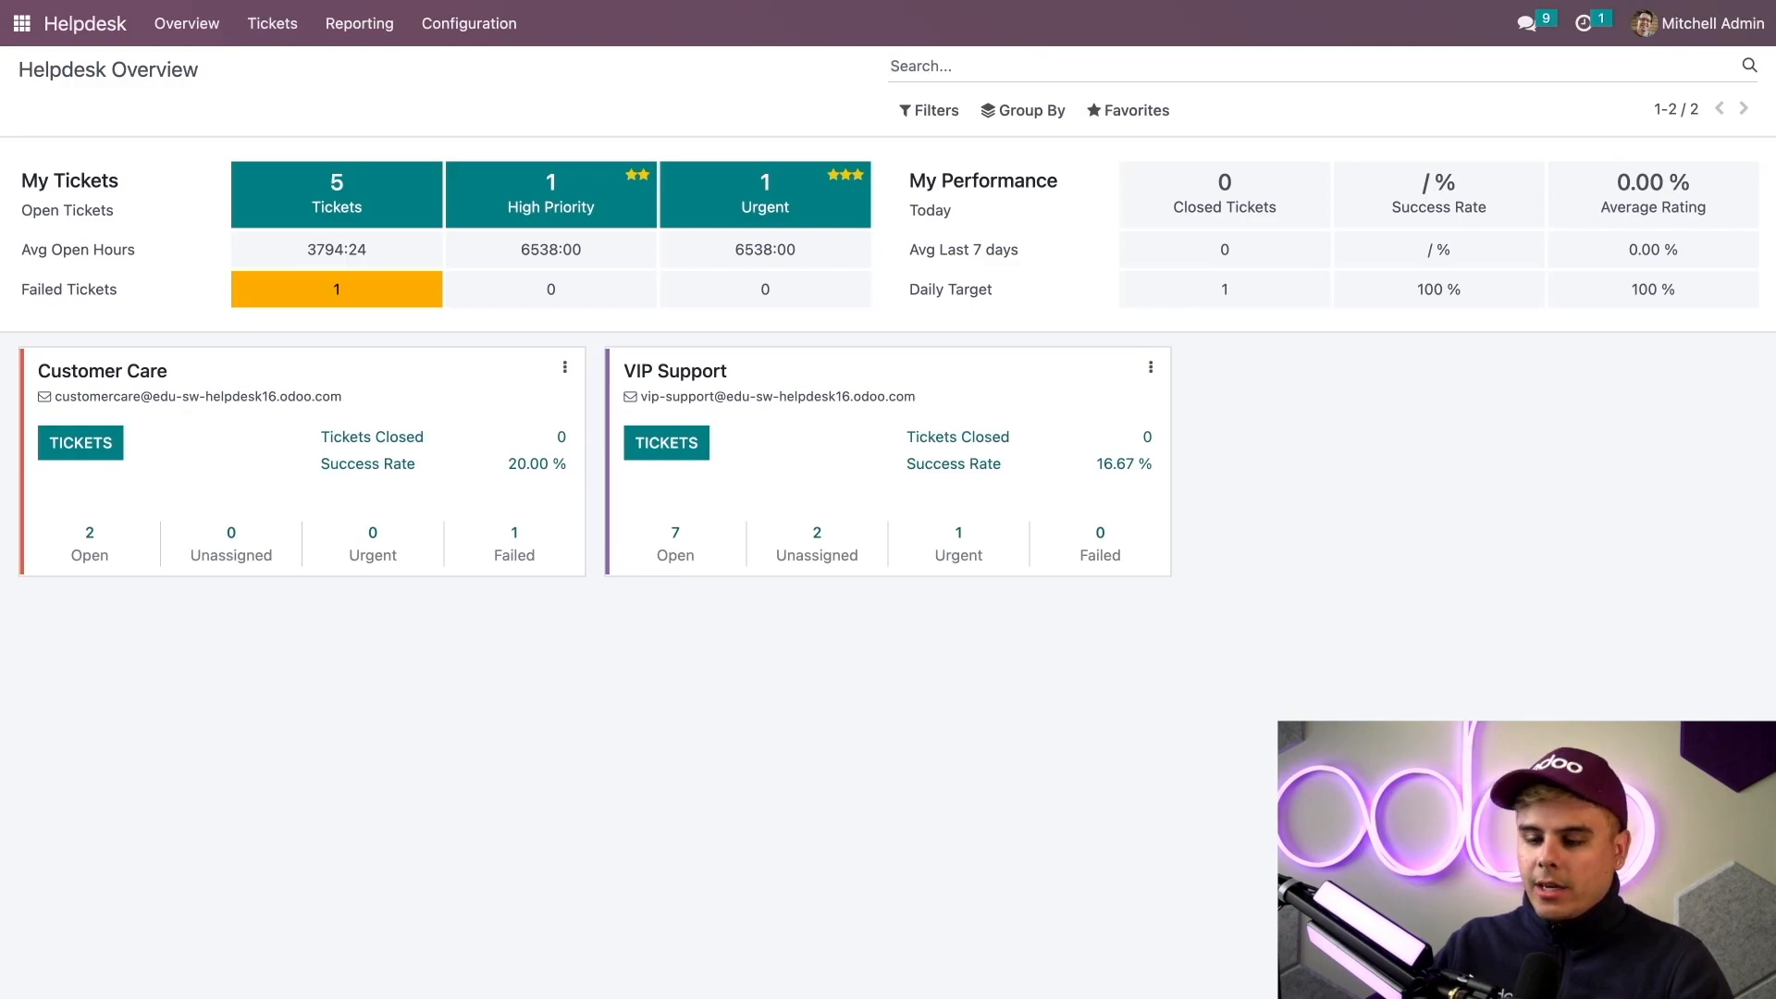
pyautogui.moveTo(476, 413)
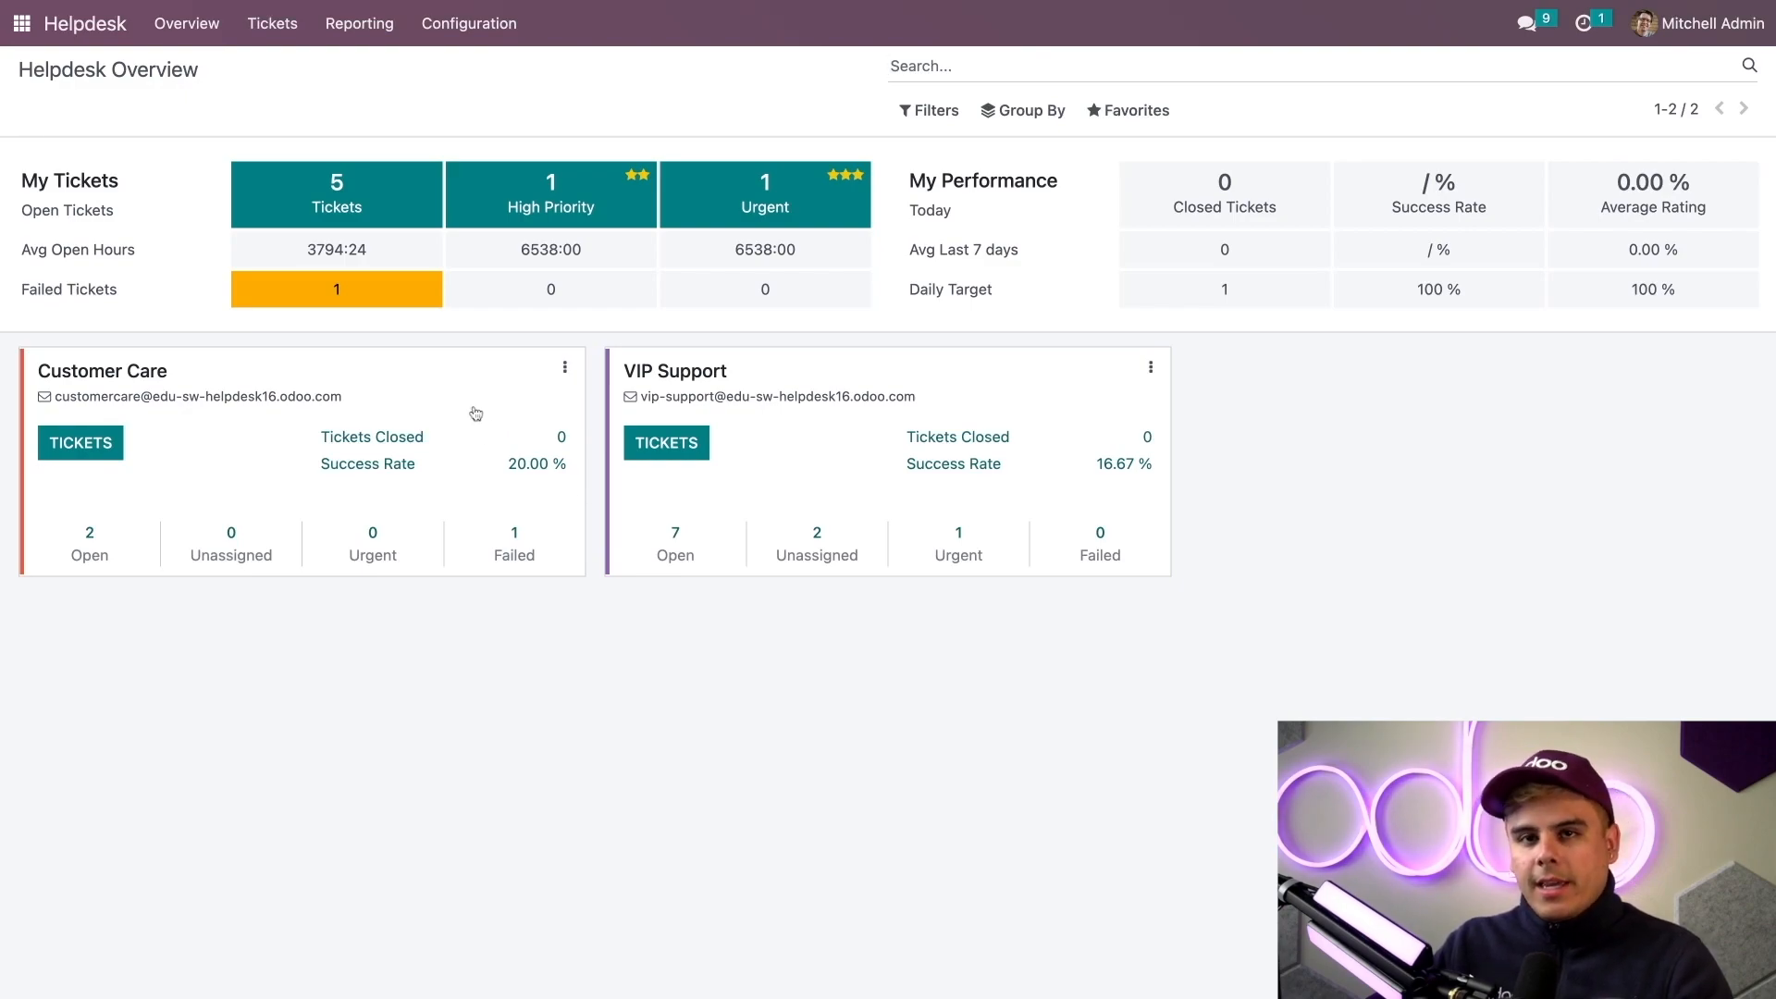
# Step: Show the three-dot options menu on the Customer Care team card
pyautogui.click(565, 366)
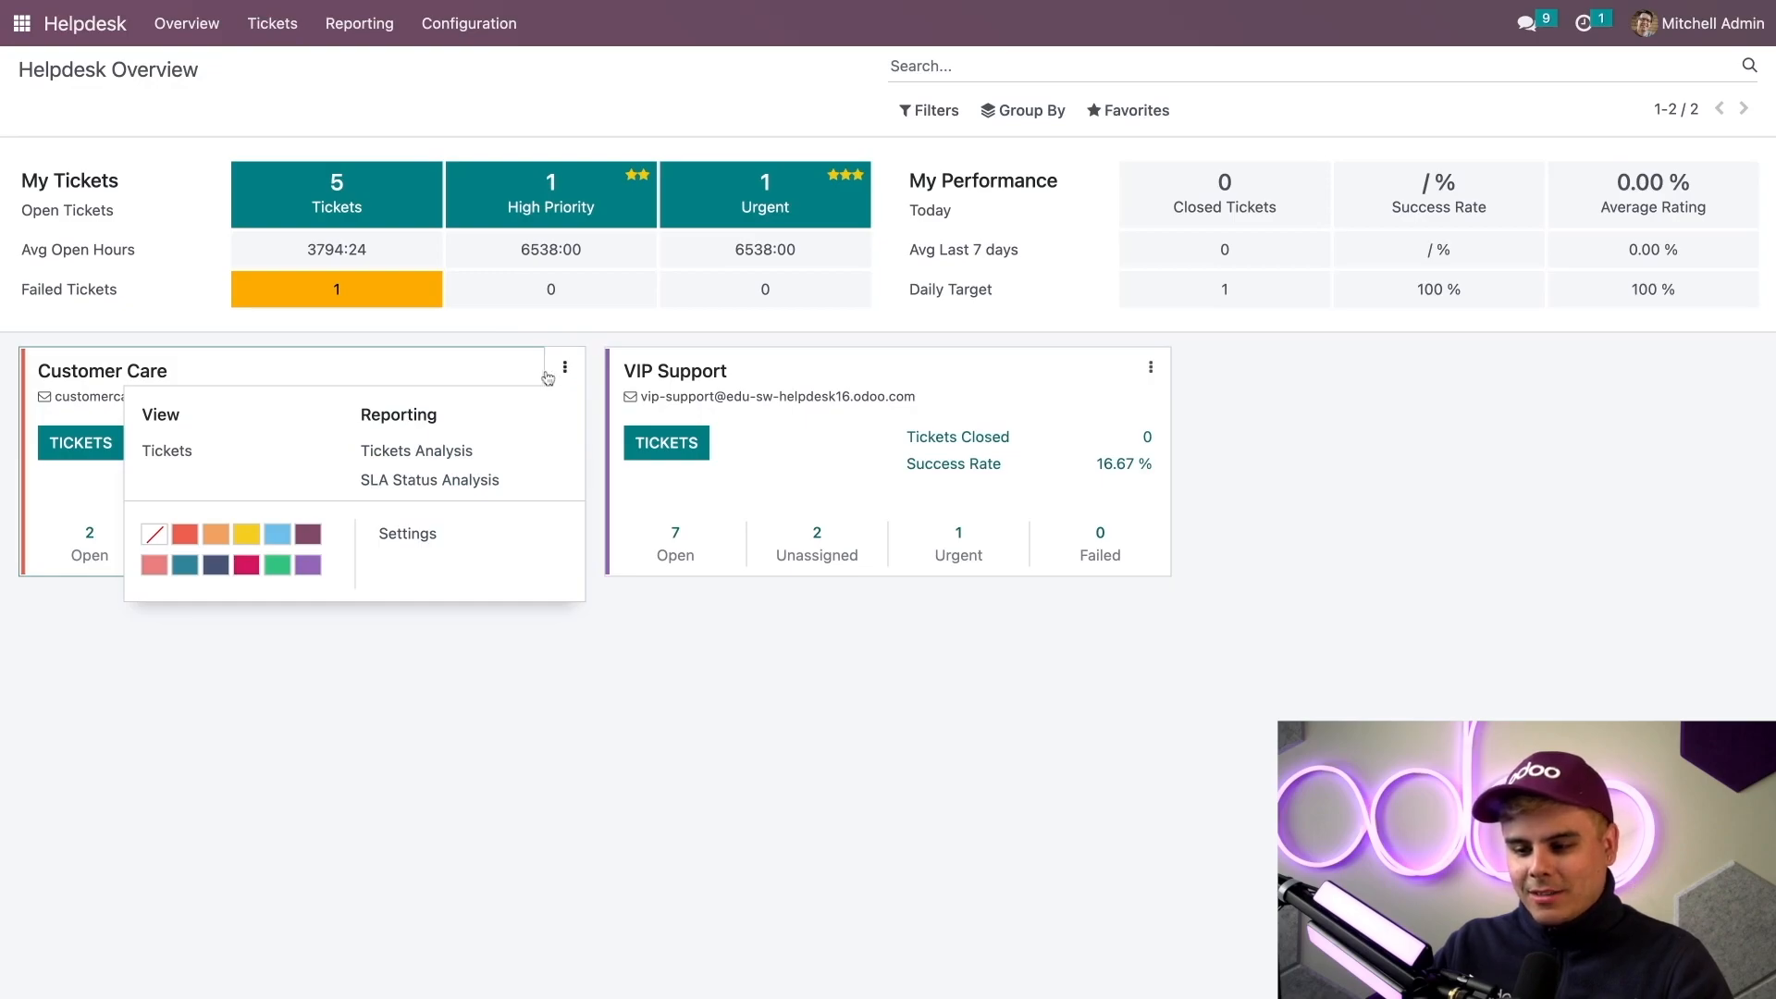
pyautogui.moveTo(457, 415)
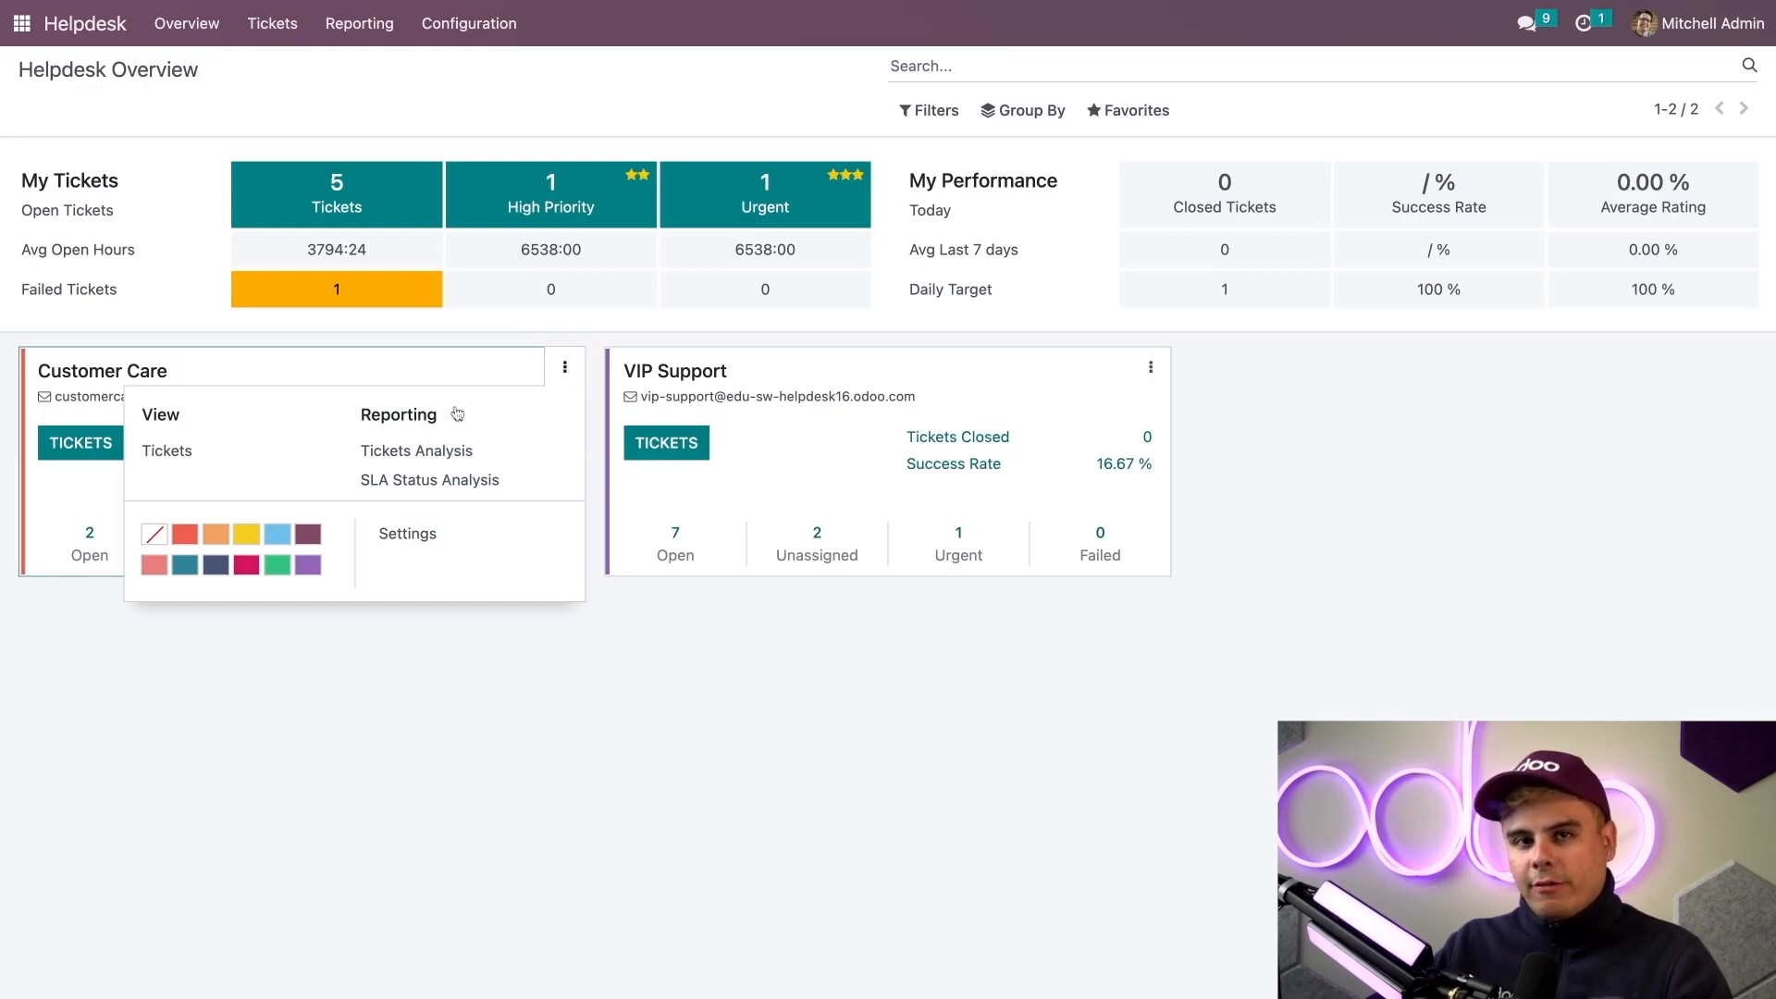
# Step: View the Customer Care team settings down to Performance, with Customer Ratings and website publishing checked
pyautogui.click(405, 533)
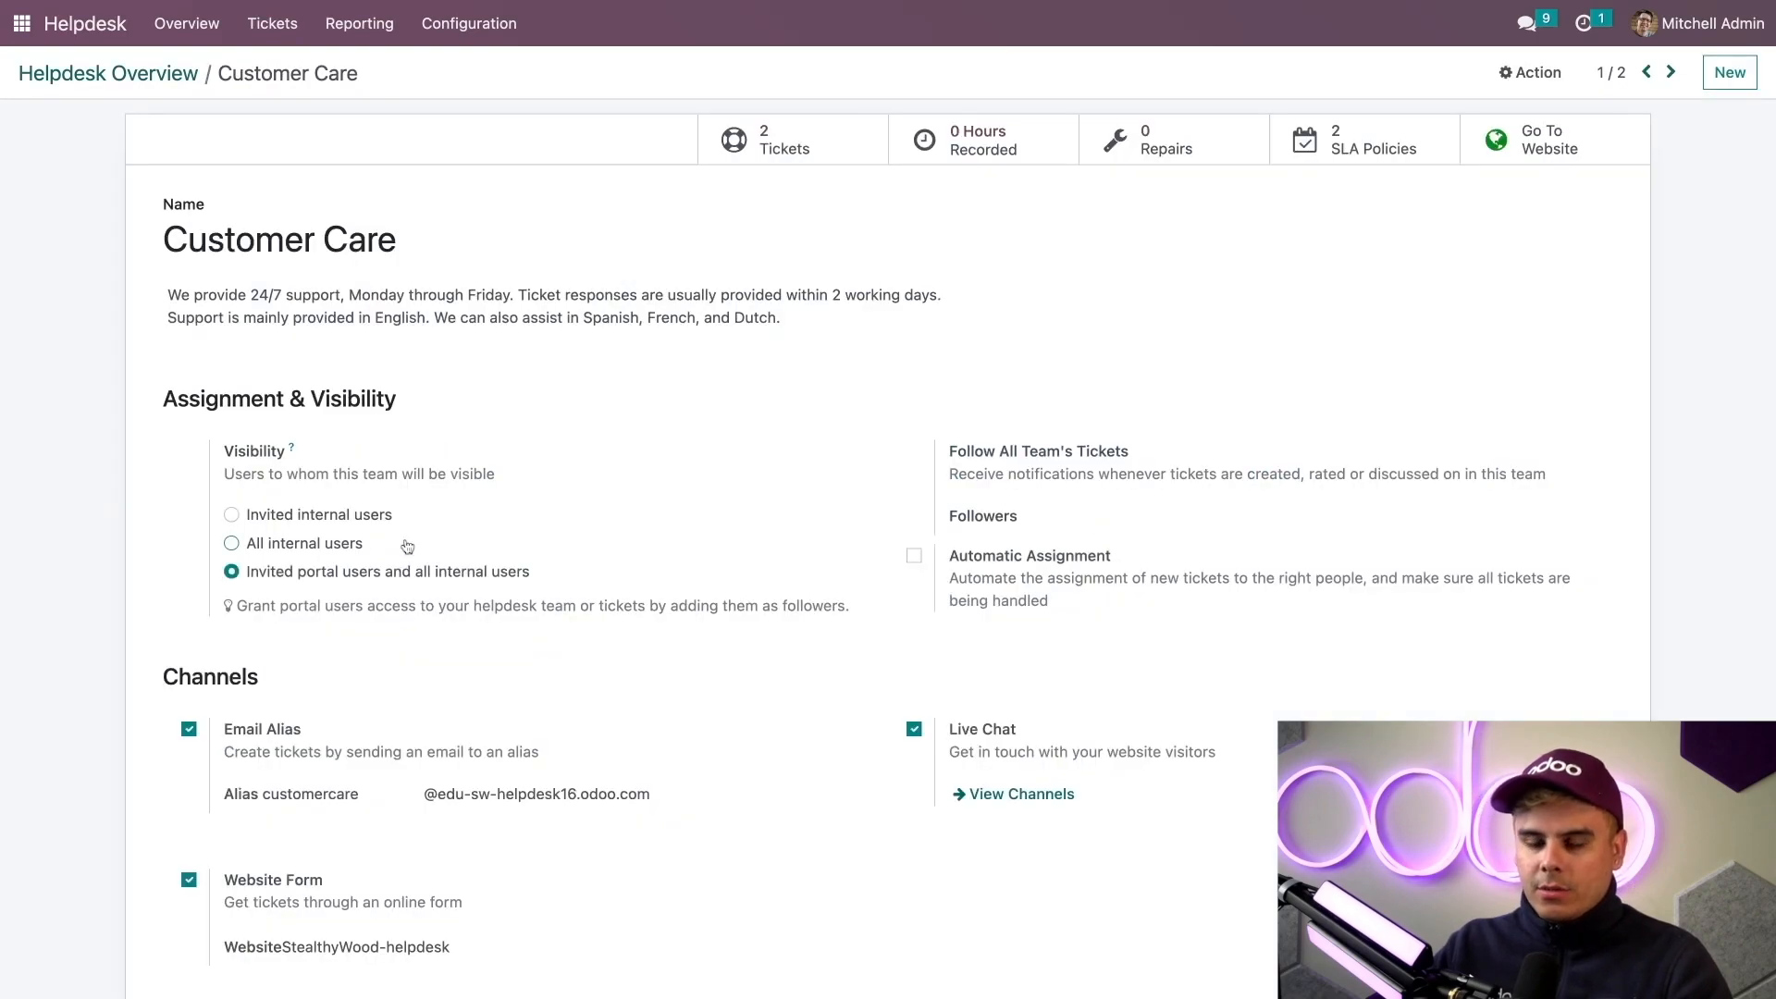
pyautogui.scroll(-3)
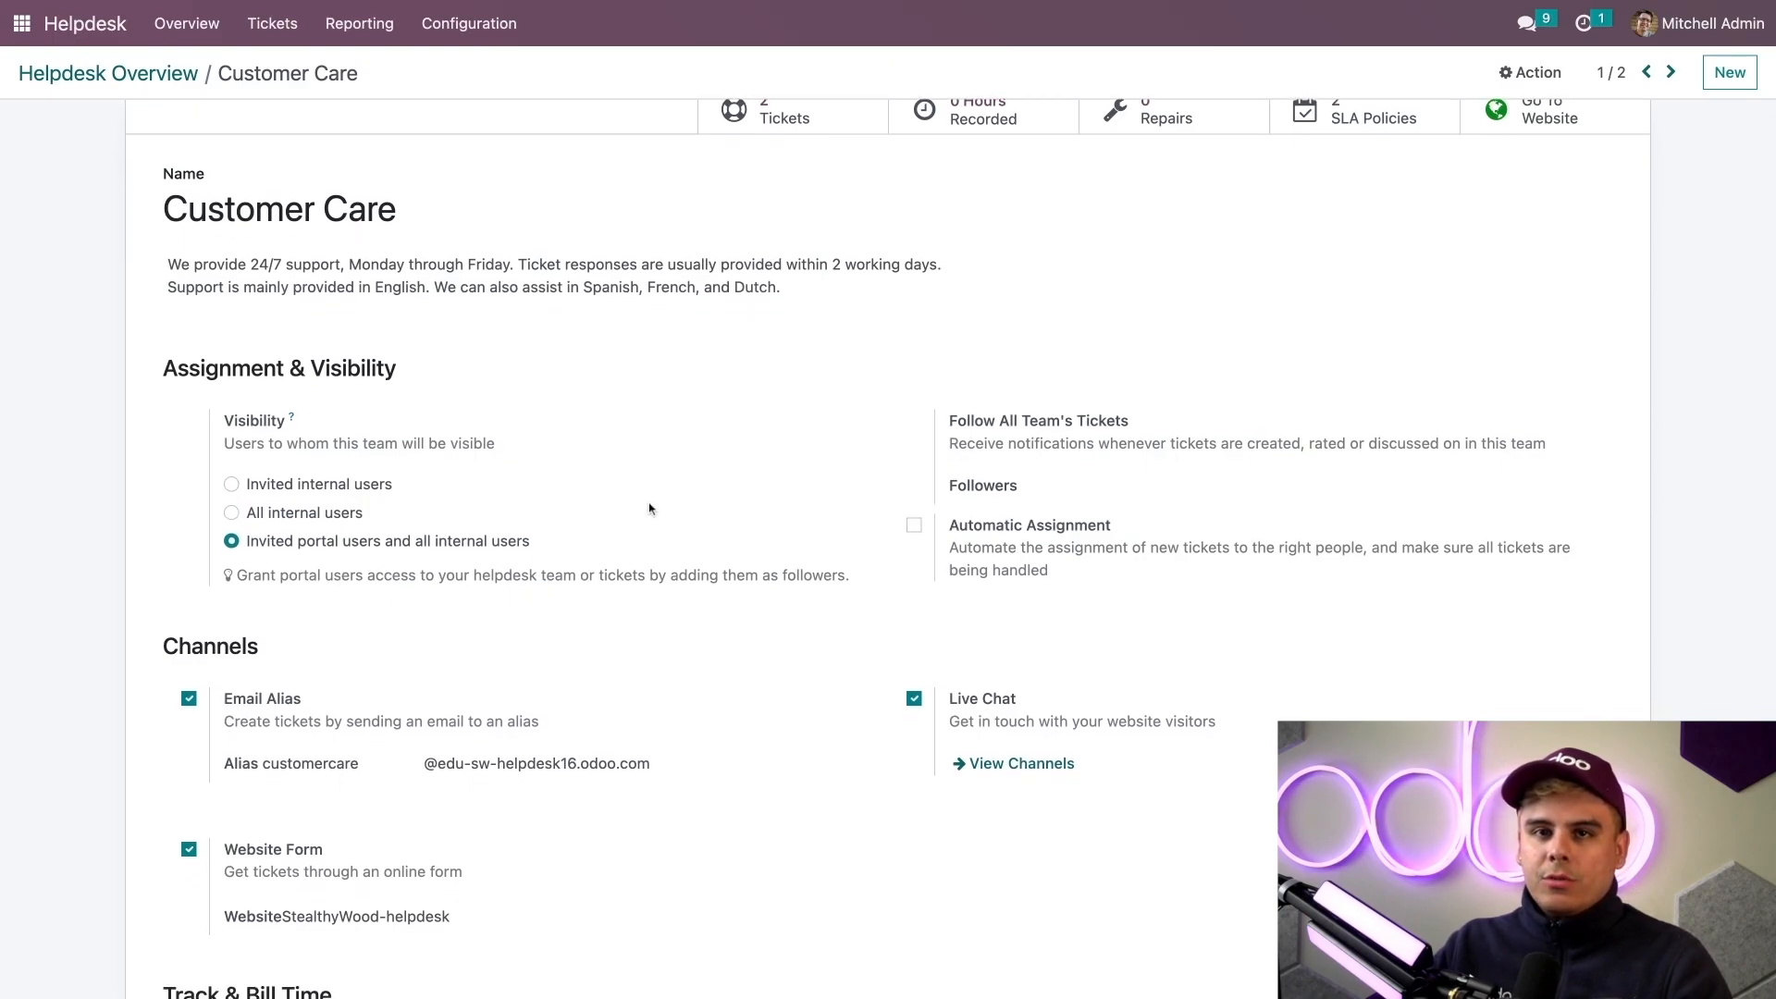
pyautogui.scroll(-3)
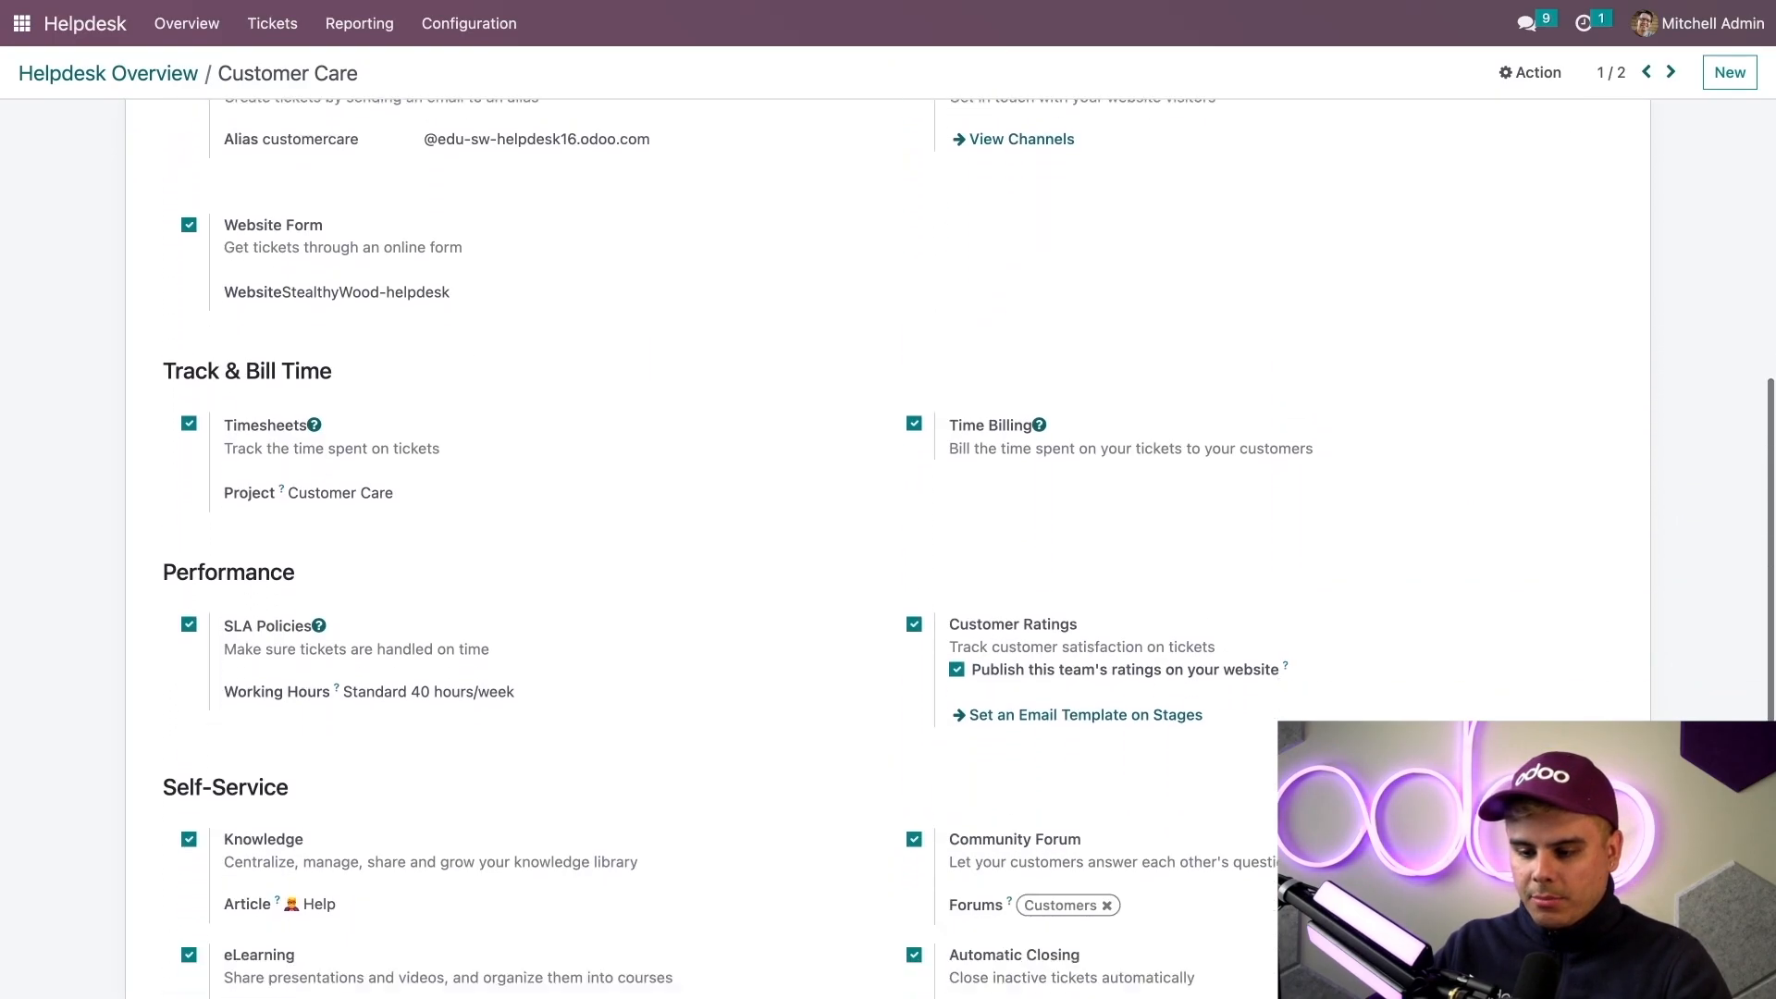
pyautogui.scroll(-3)
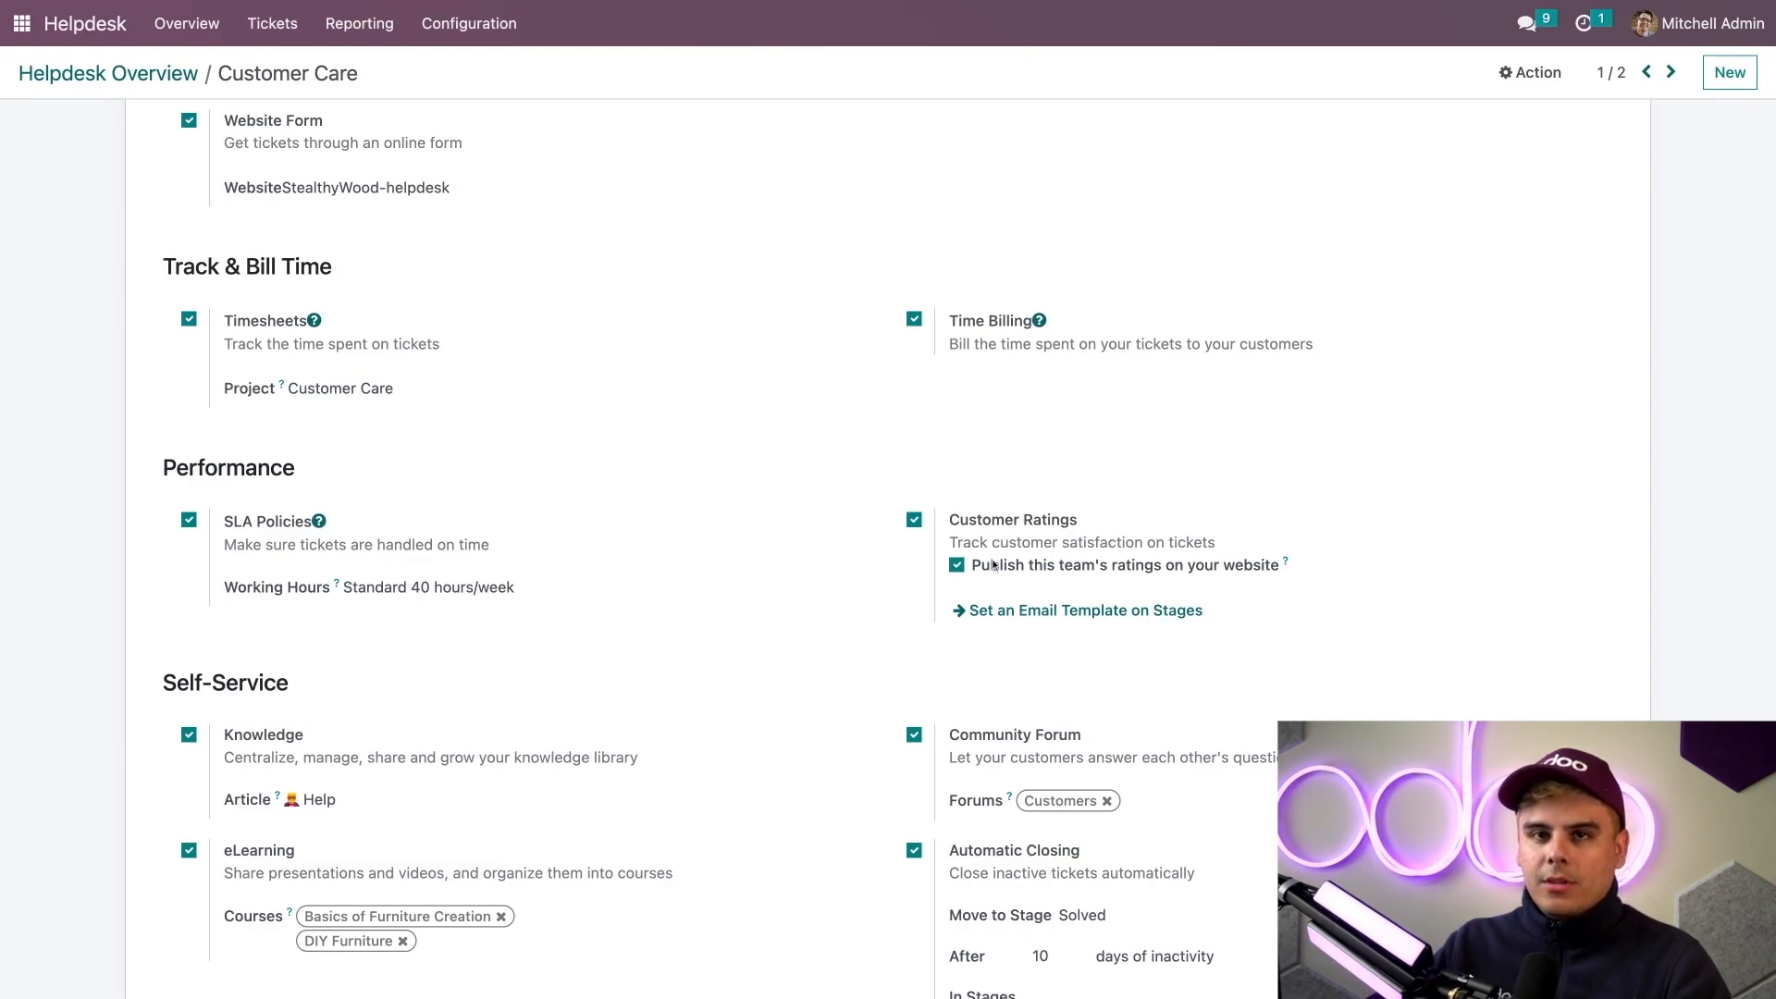
pyautogui.moveTo(992, 566)
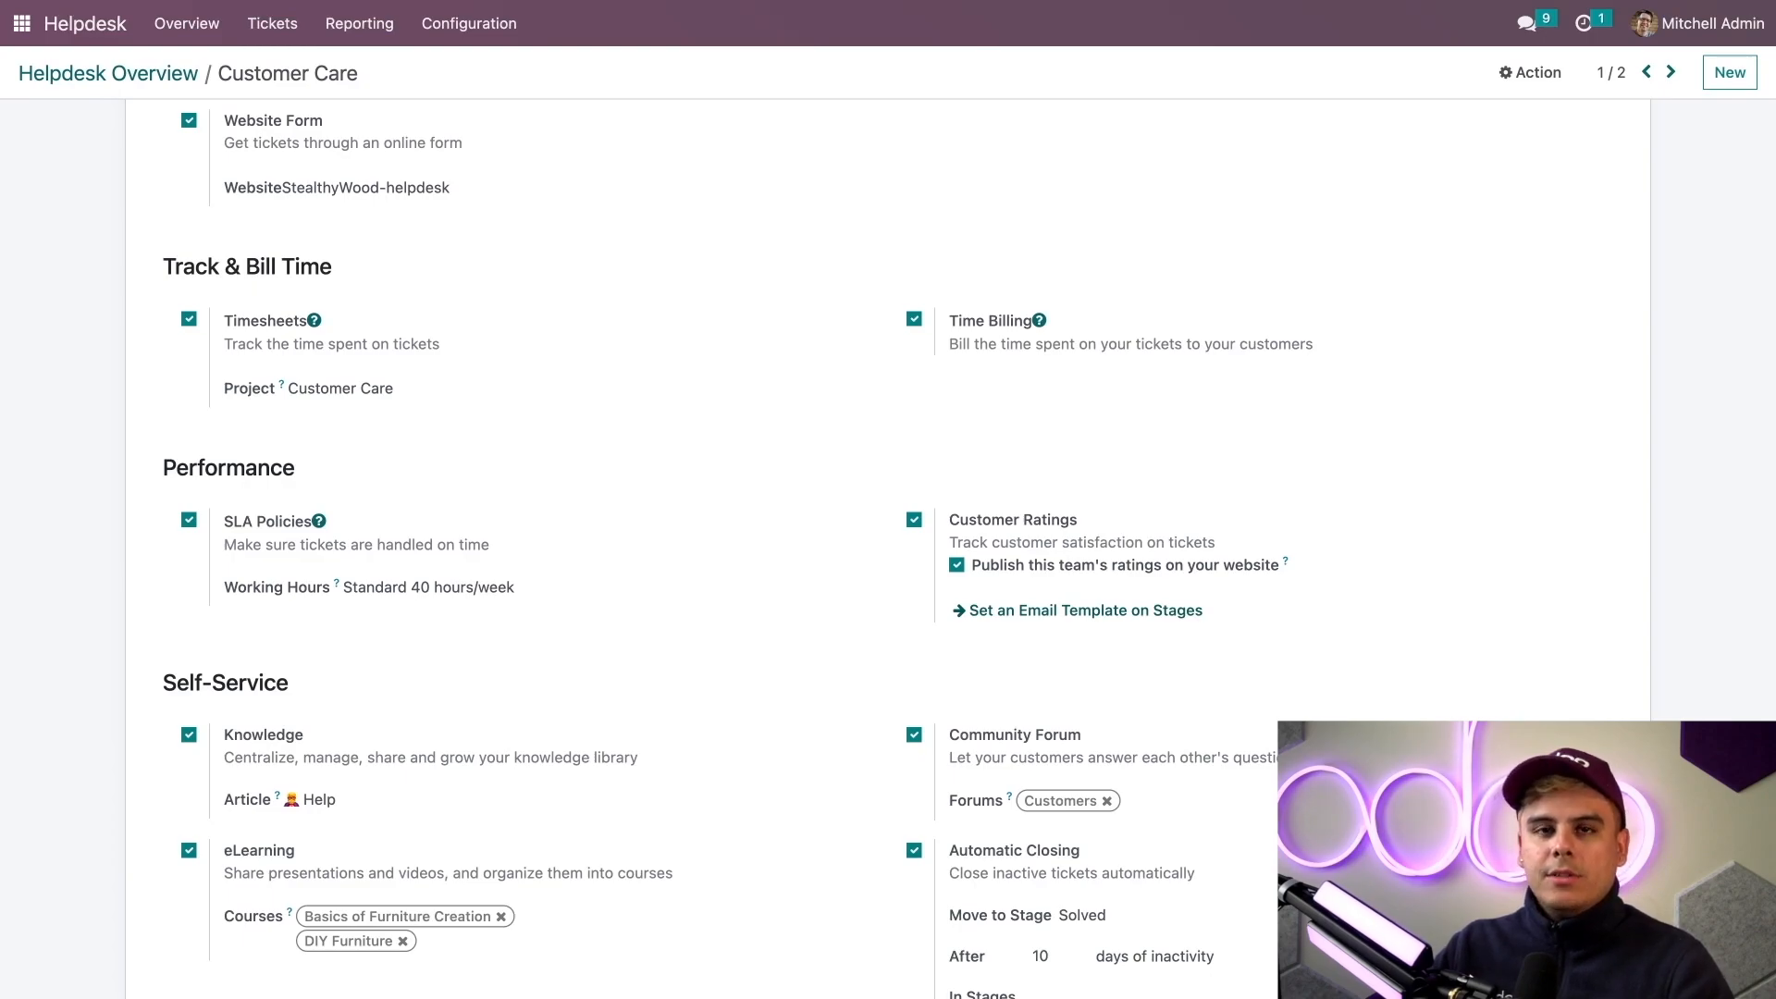
pyautogui.moveTo(996, 618)
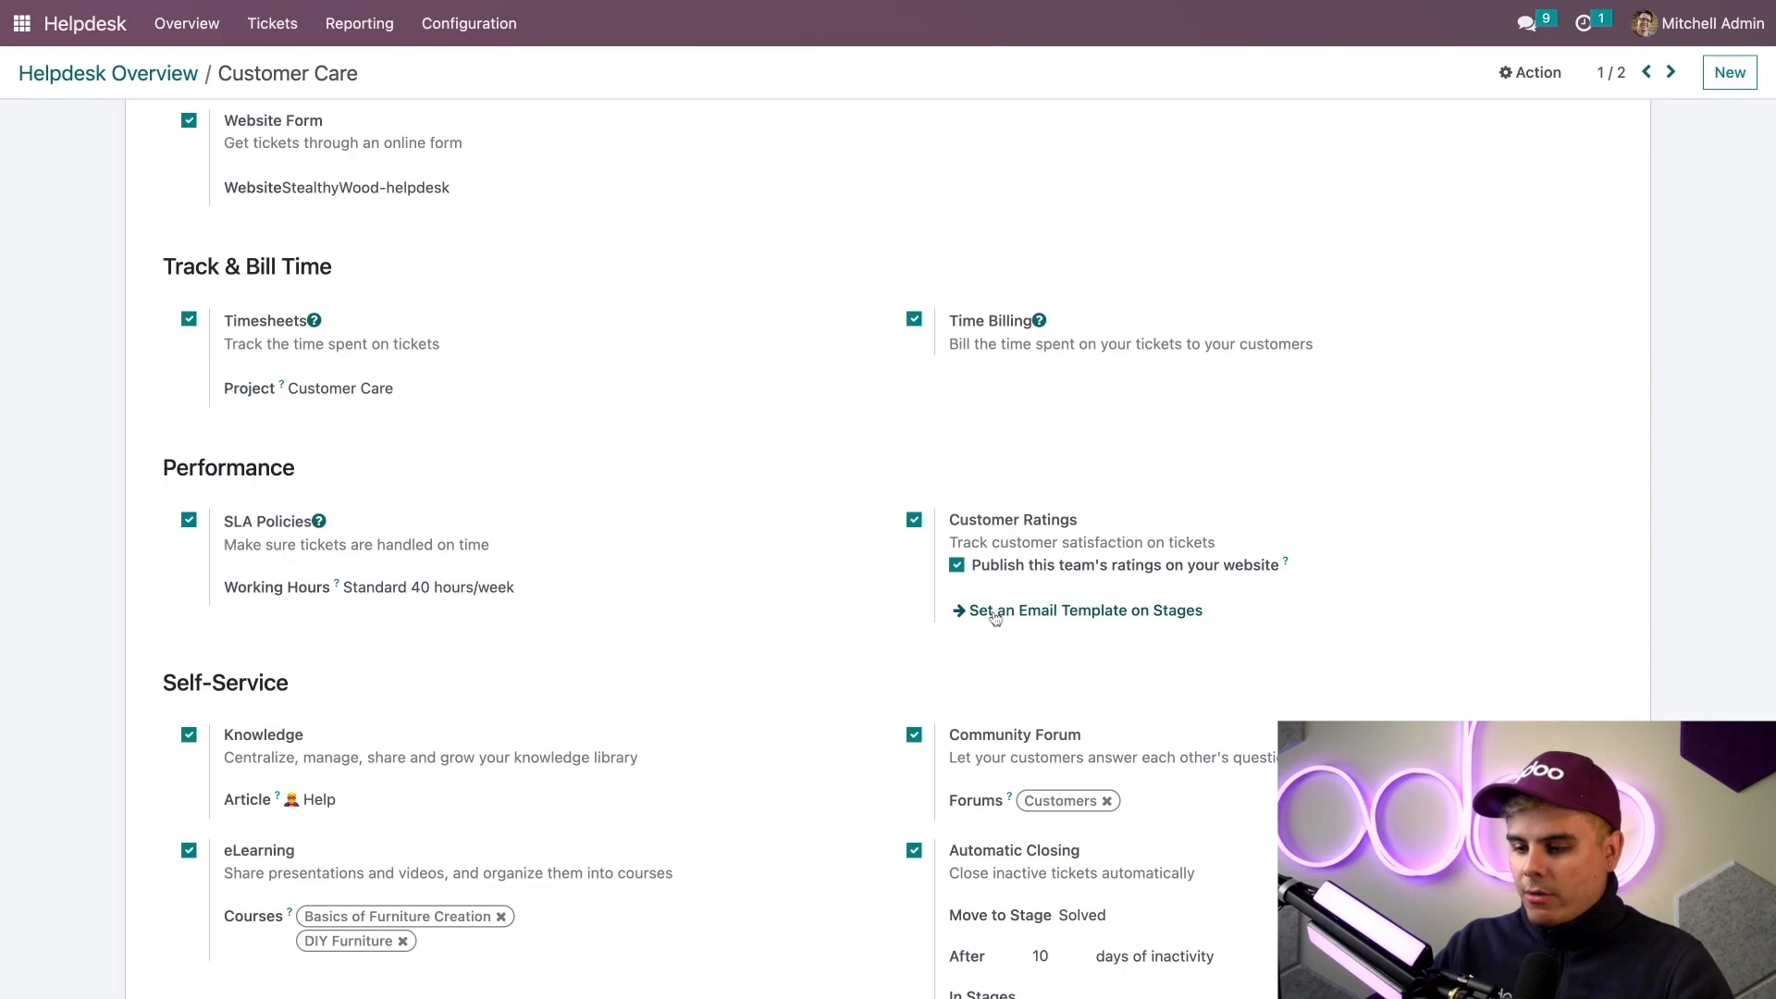
# Step: List the Customer Care stages via 'Set an Email Template on Stages': New, On Hold, In Progress, Solved, Canceled
pyautogui.click(1077, 609)
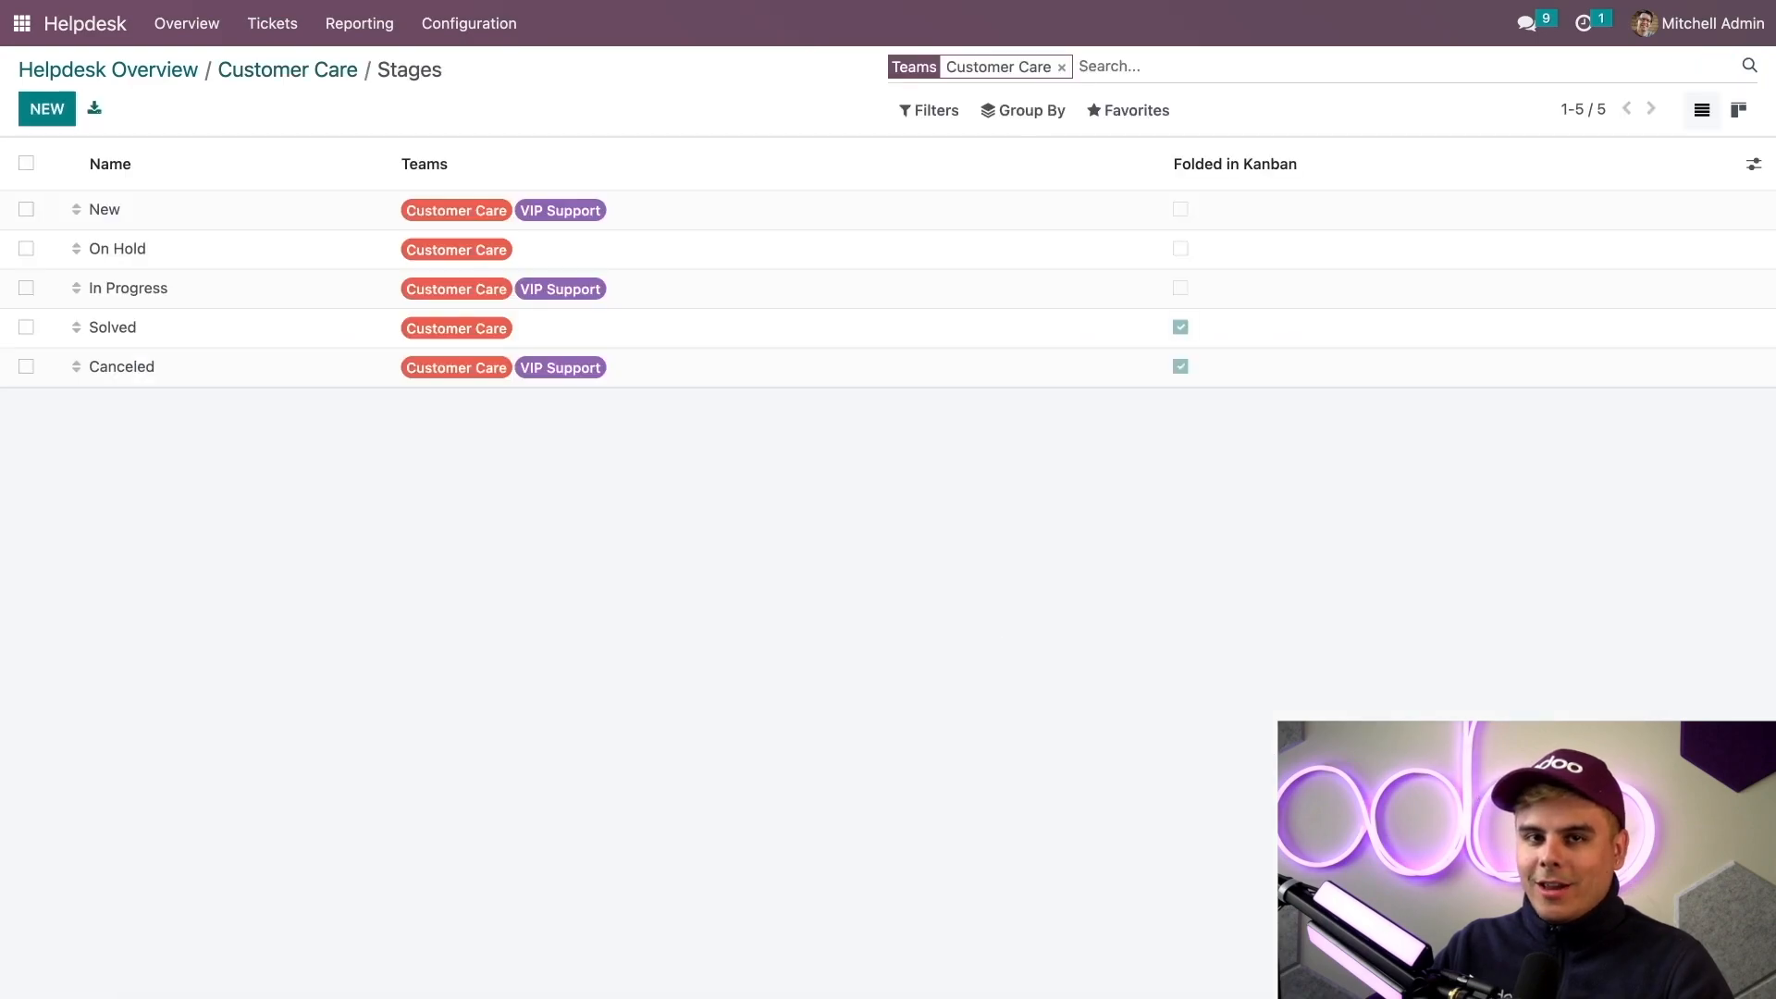
pyautogui.moveTo(495, 483)
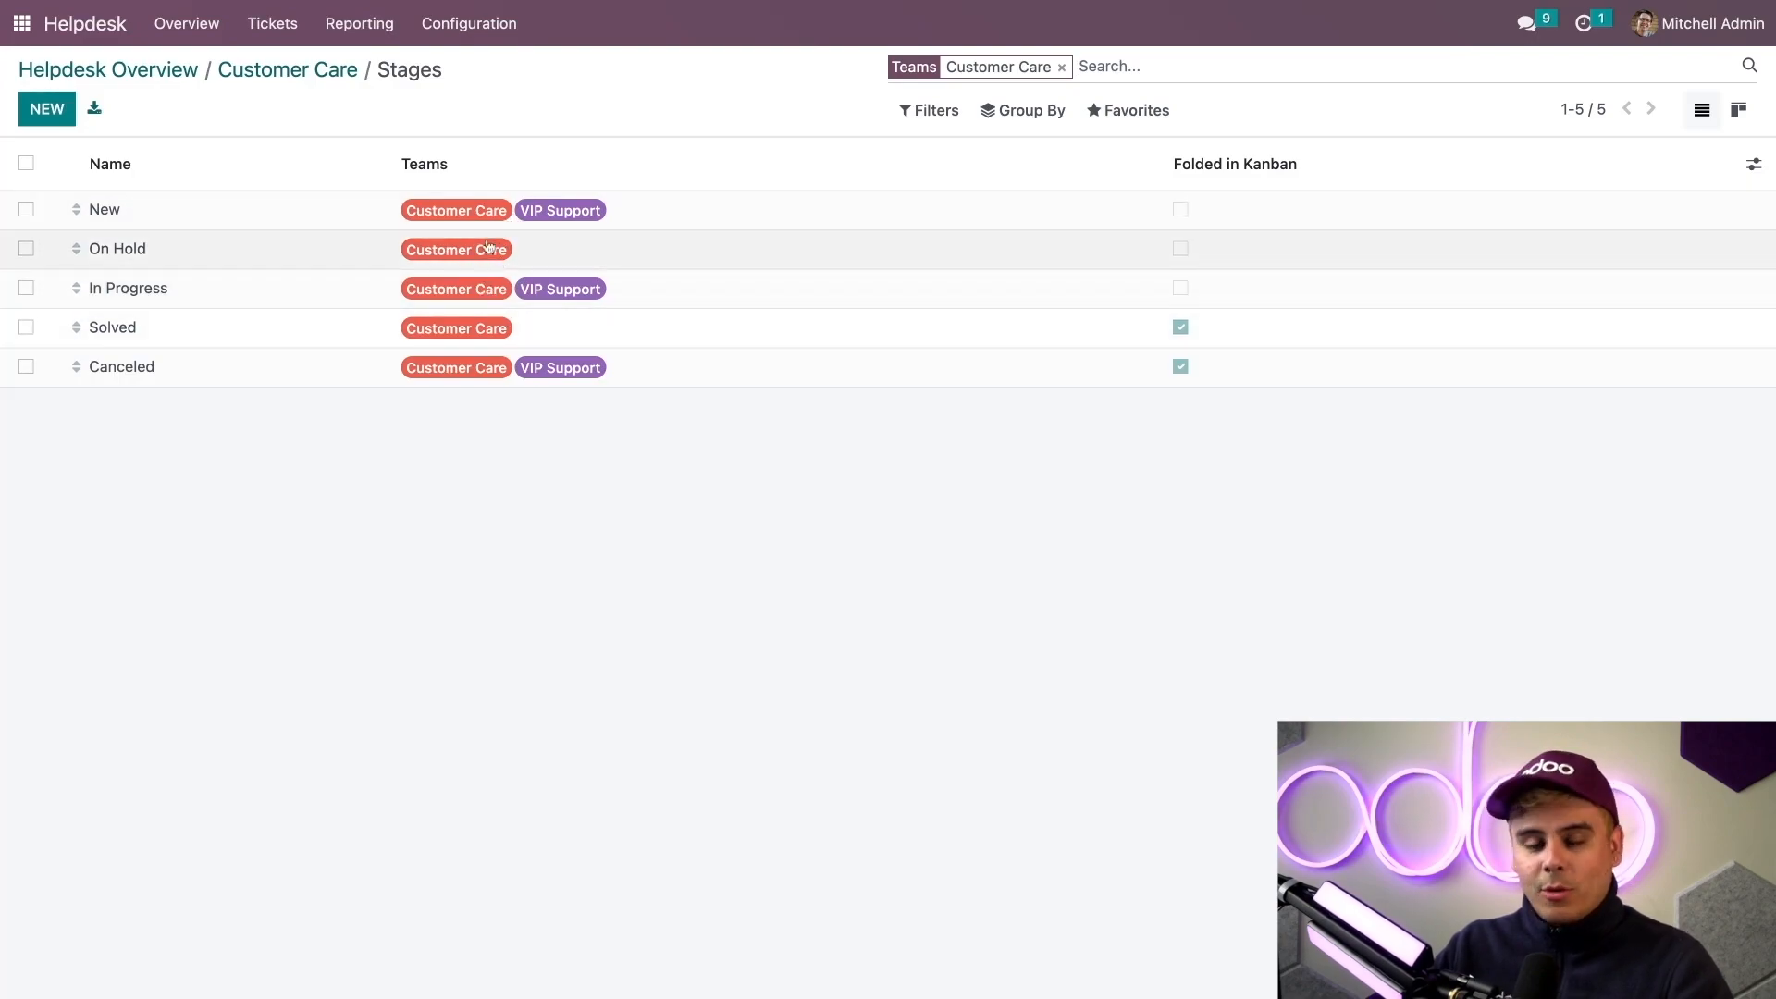
pyautogui.moveTo(455, 250)
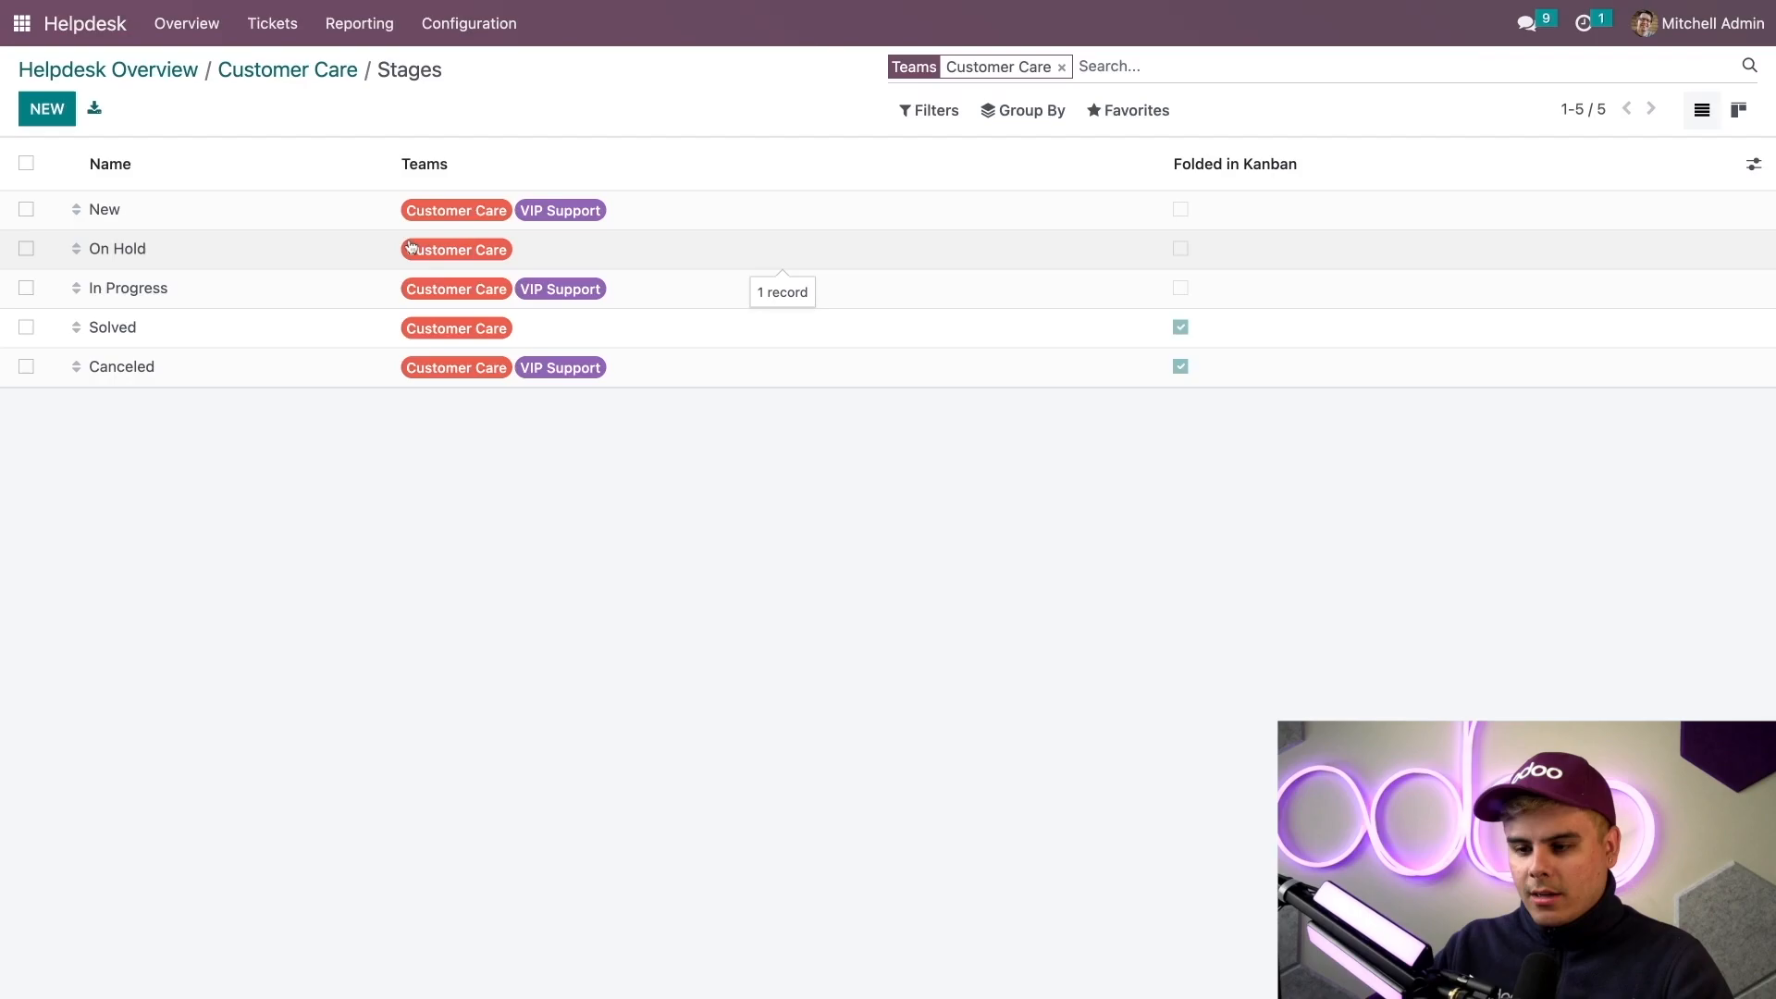
# Step: View the Solved stage's Email Template field, set to Ticket Rating Request, with its available choices
pyautogui.click(111, 328)
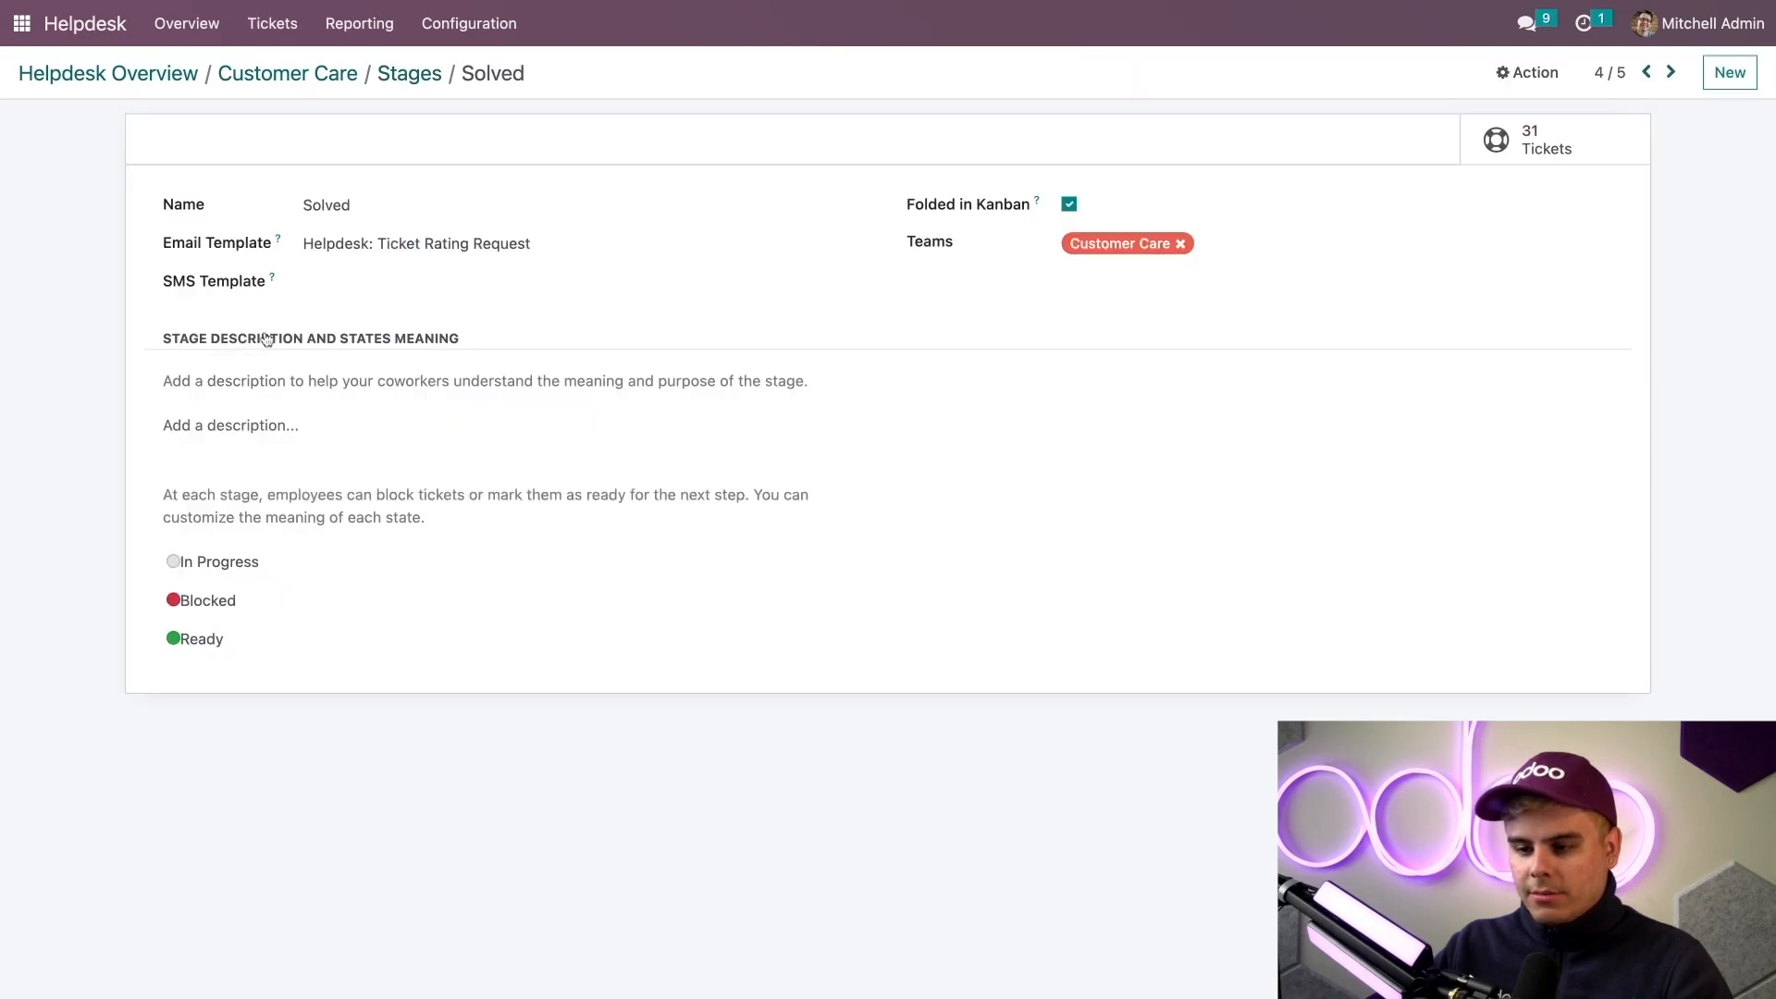
pyautogui.moveTo(532, 586)
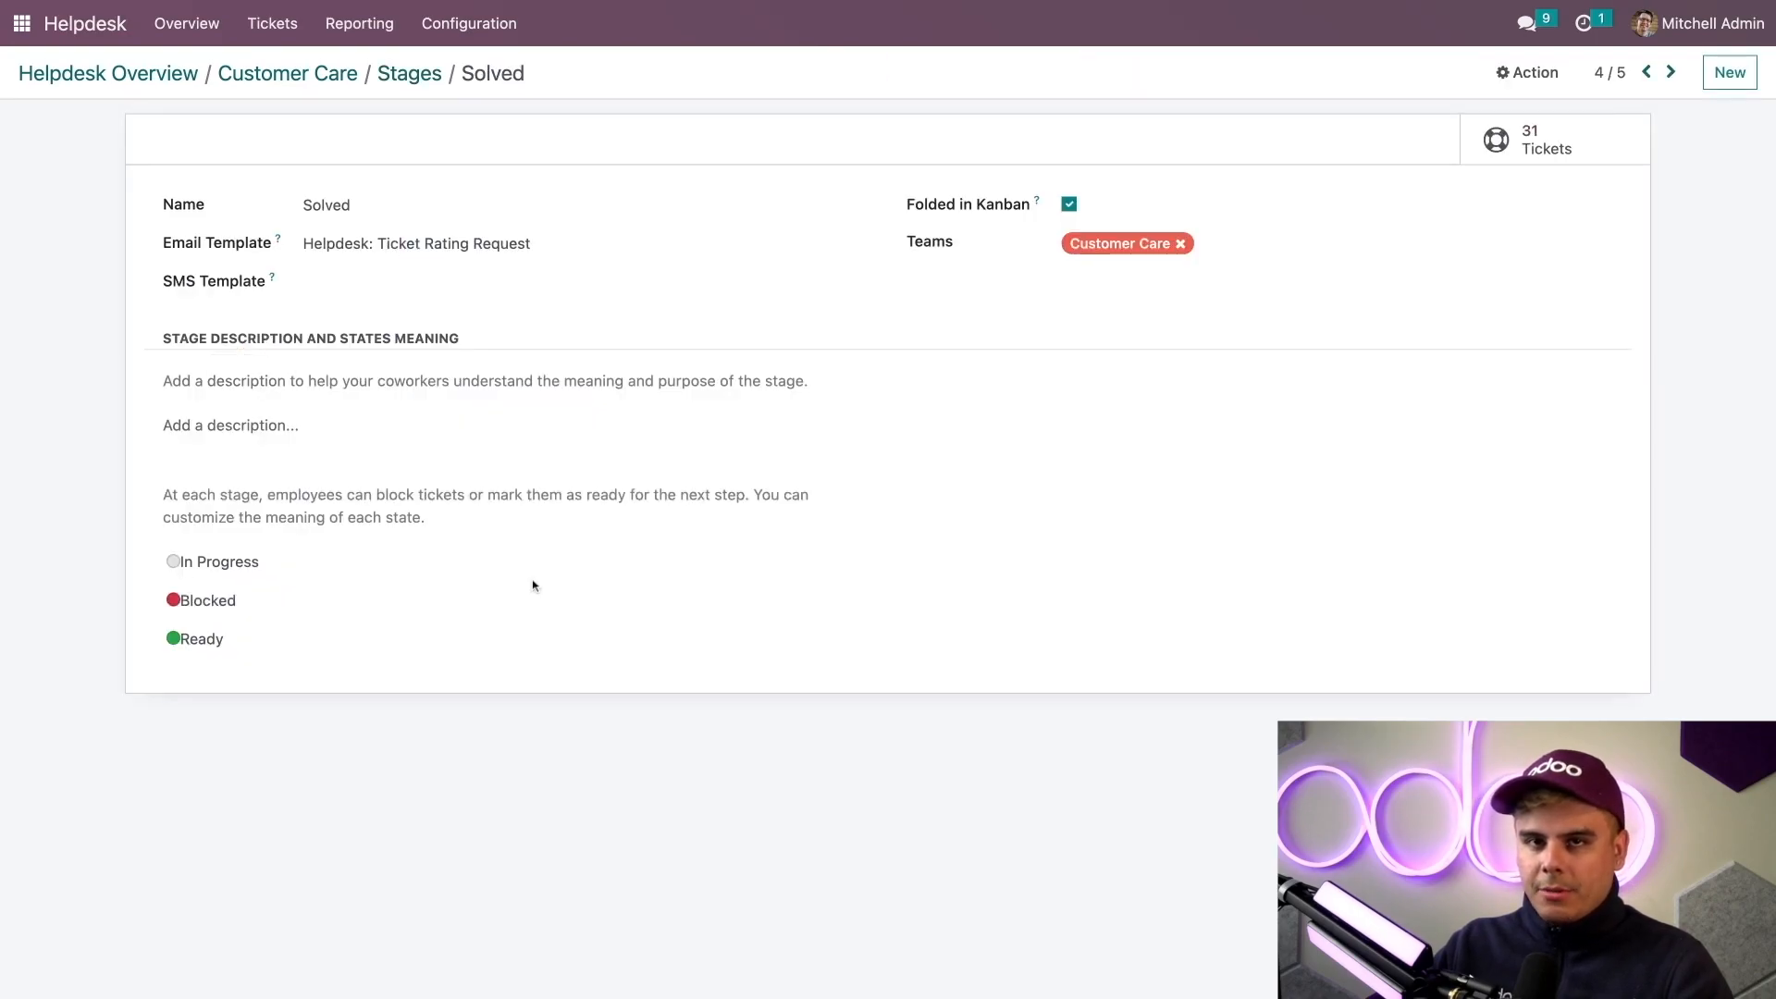
pyautogui.moveTo(568, 516)
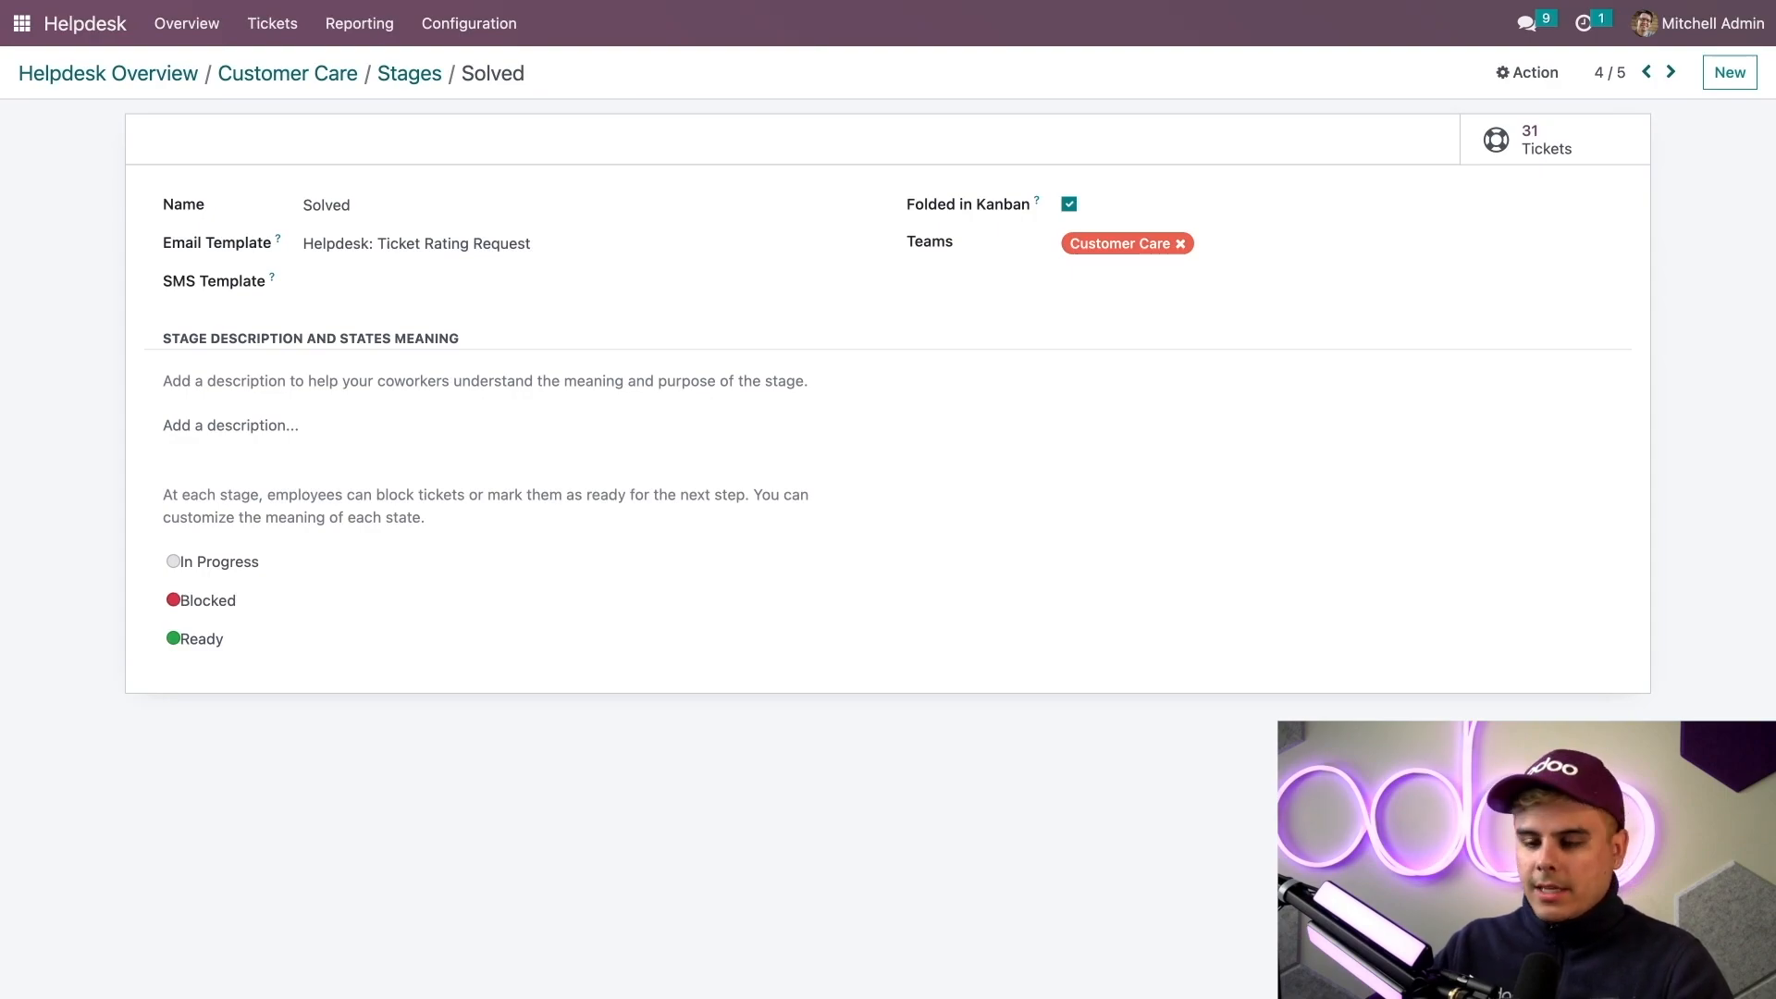
pyautogui.click(555, 244)
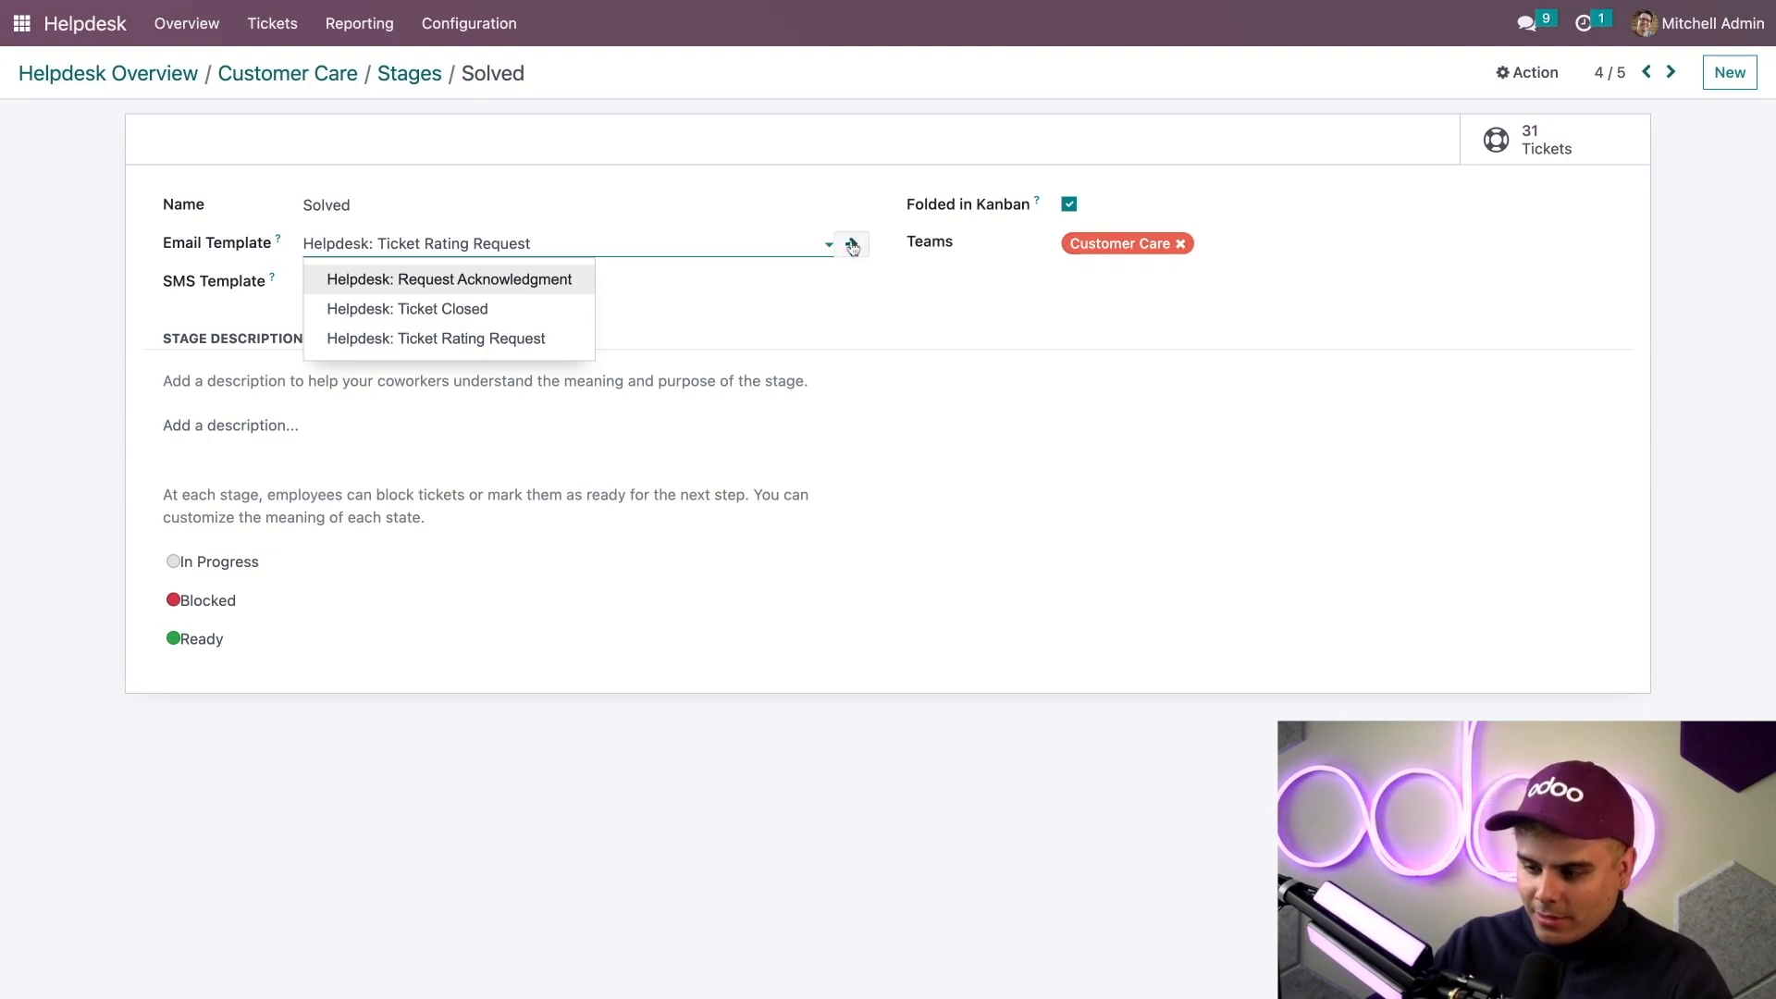
pyautogui.moveTo(851, 244)
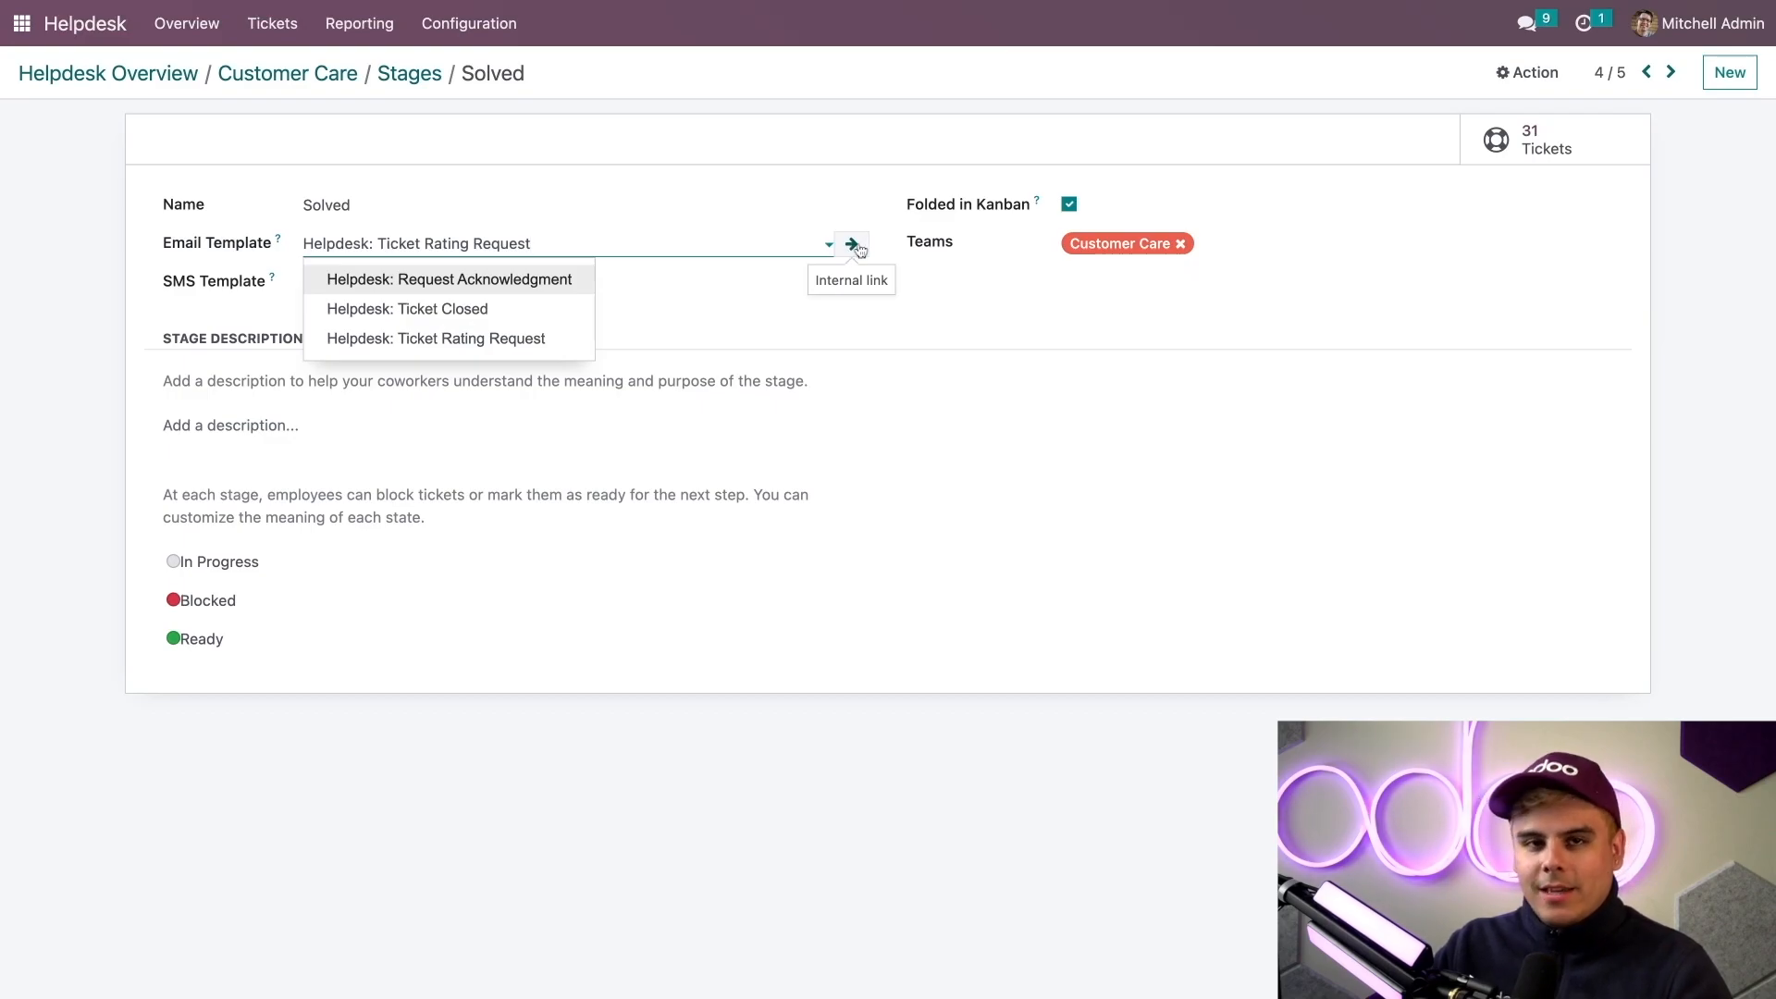
# Step: View the Ticket Rating Request template record with its subject and smiley-rating body
pyautogui.click(851, 244)
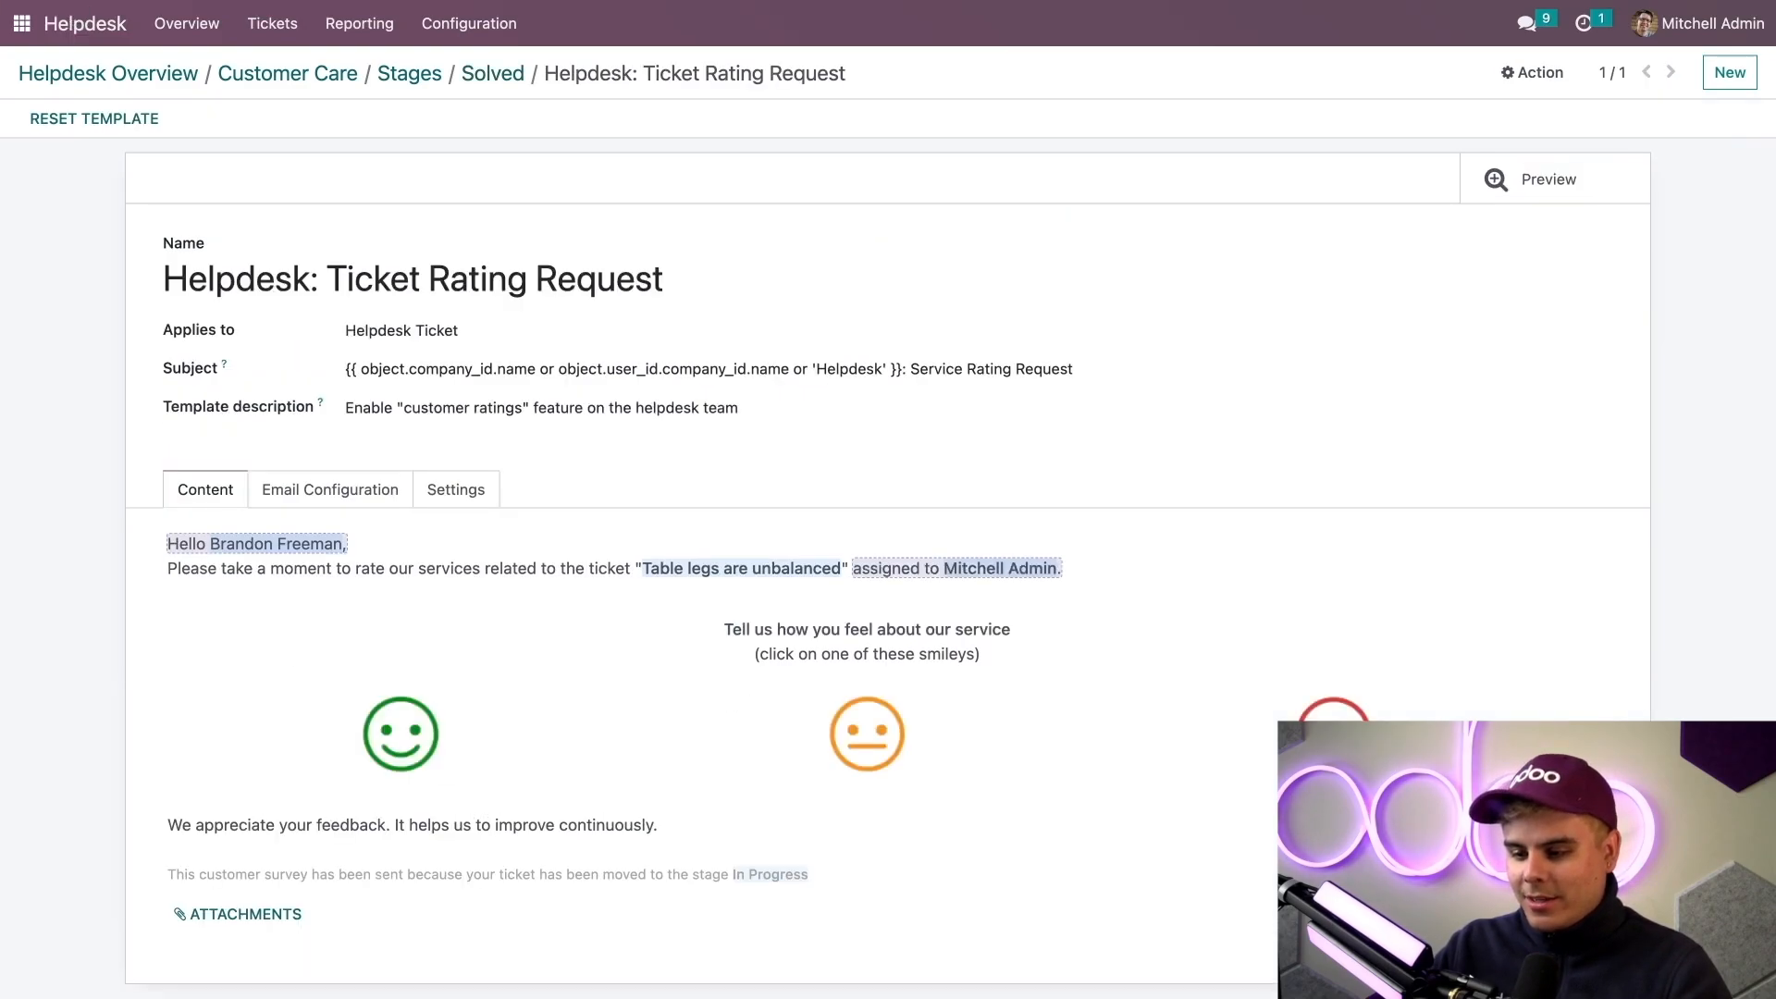
pyautogui.moveTo(970, 518)
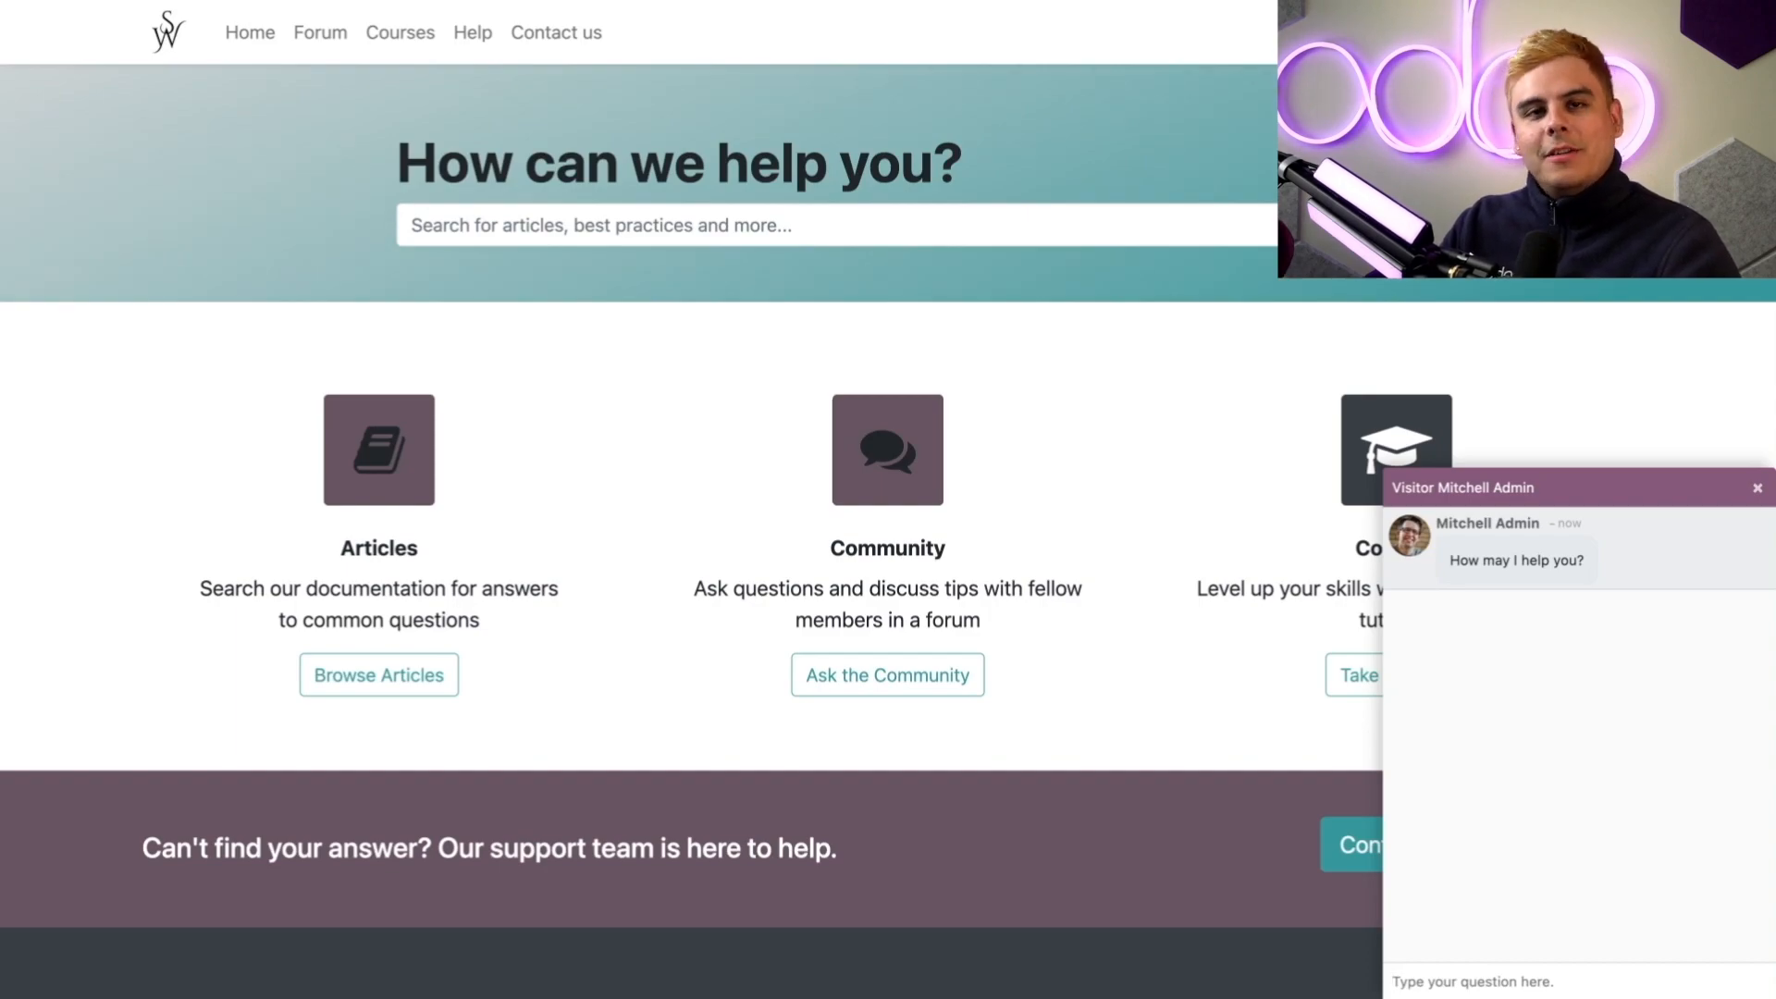
pyautogui.moveTo(472, 43)
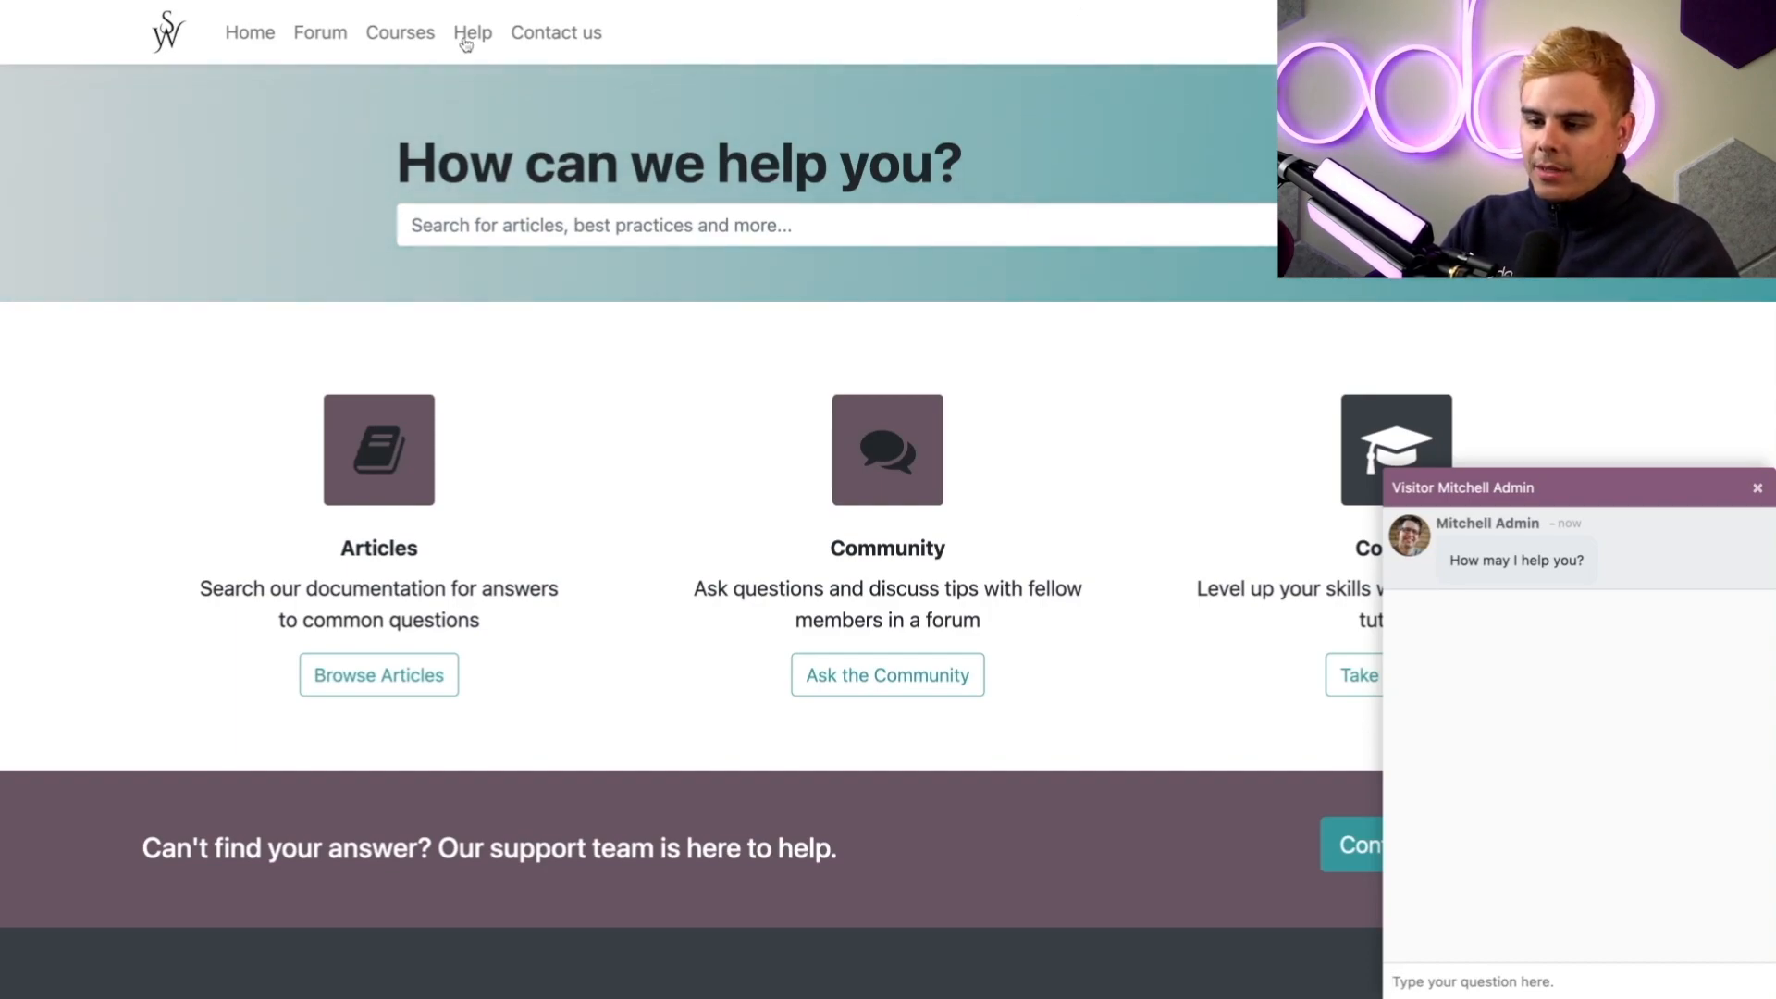
pyautogui.moveTo(1204, 509)
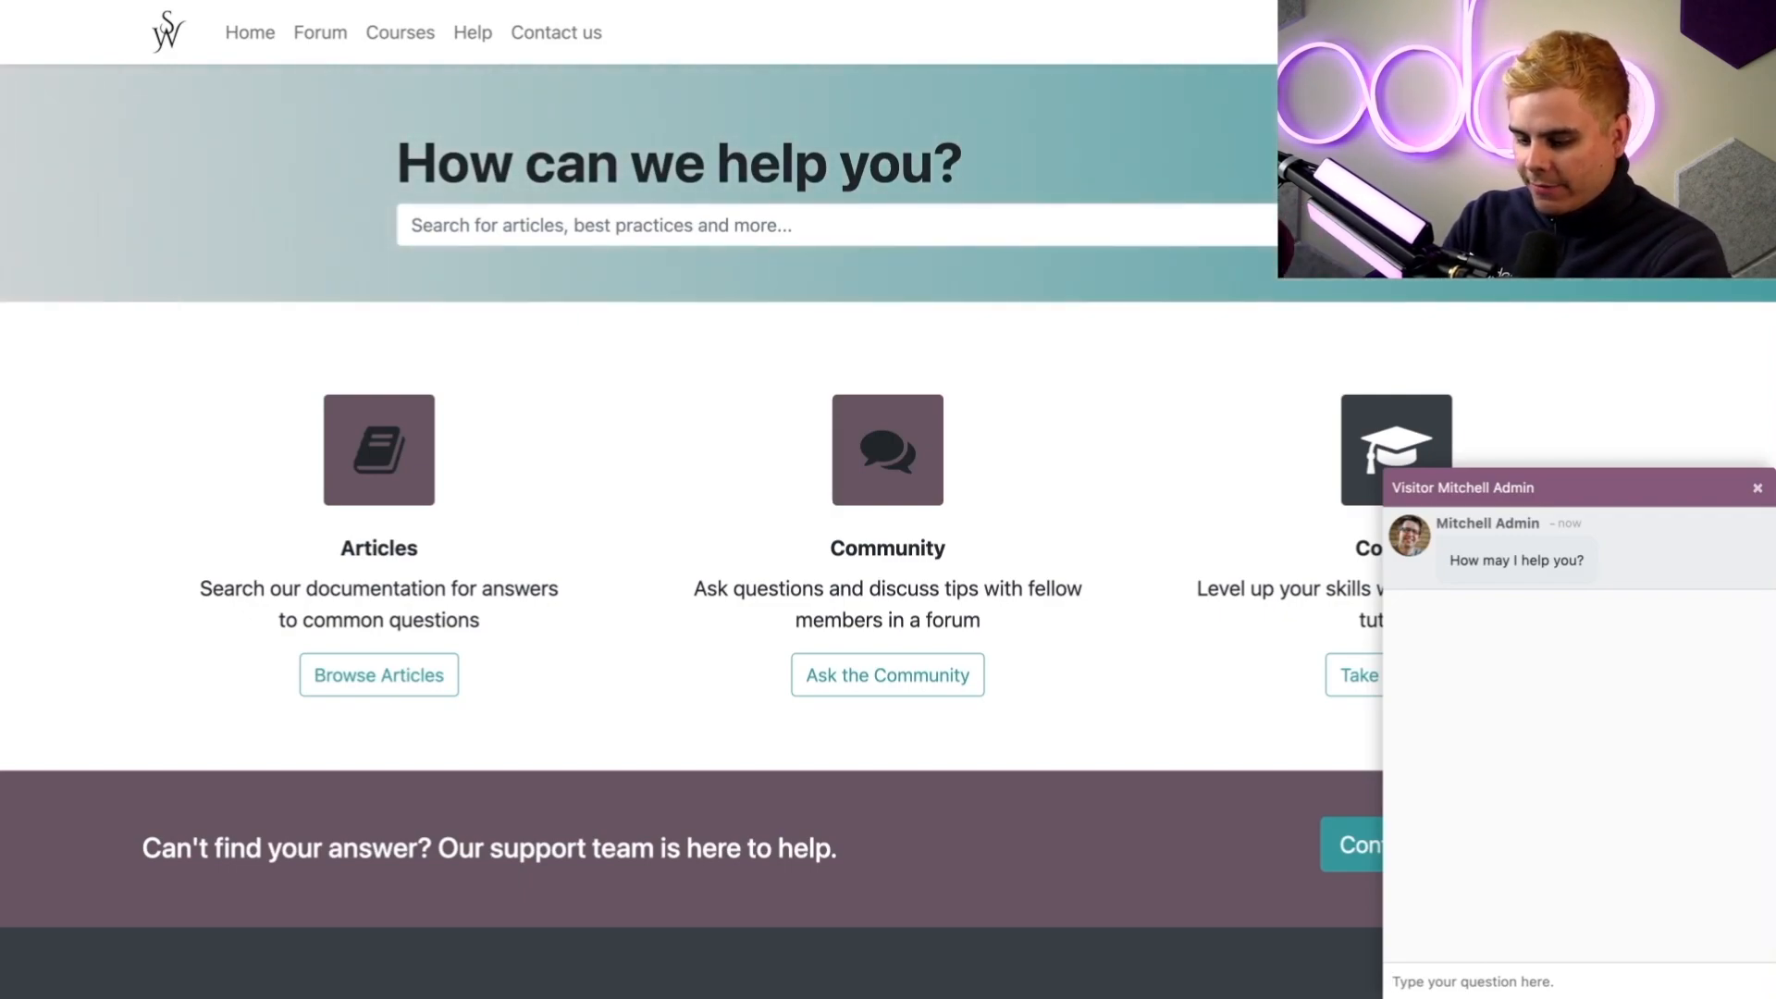
# Step: Send the live-chat message 'My life is falling apart. Co' to the support operator
pyautogui.write('My life is f')
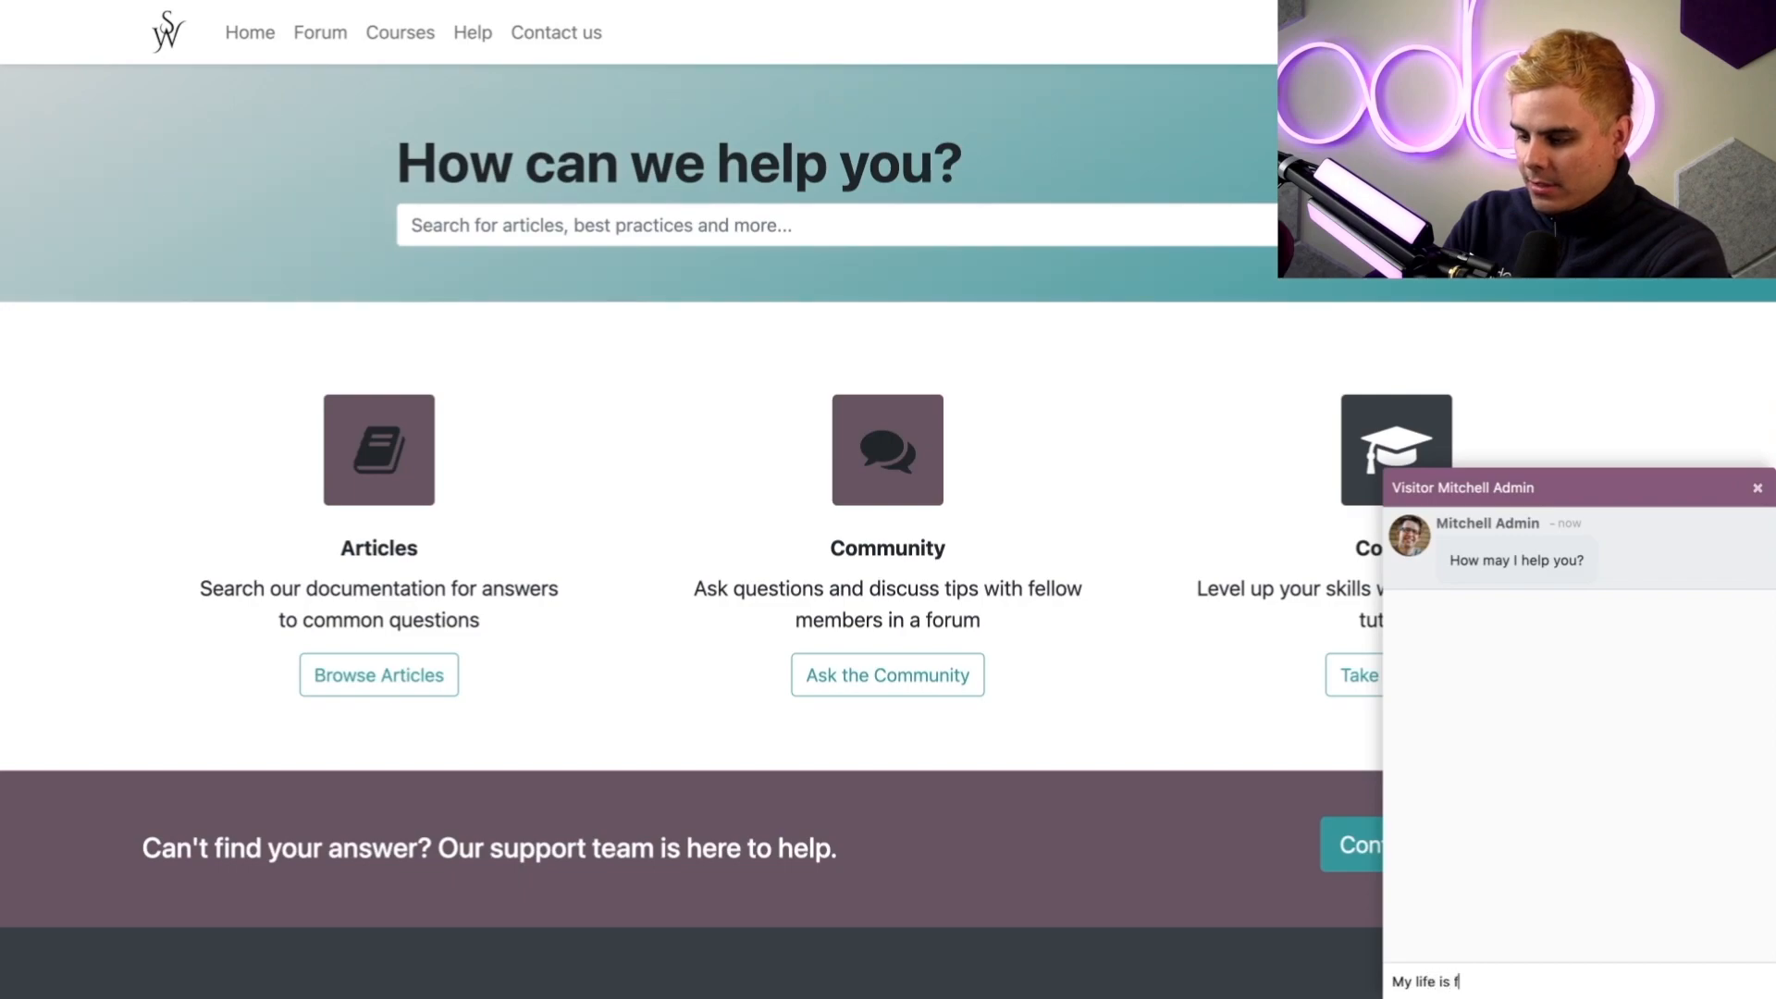
pyautogui.write('alling apart. Coffee doesnt taste')
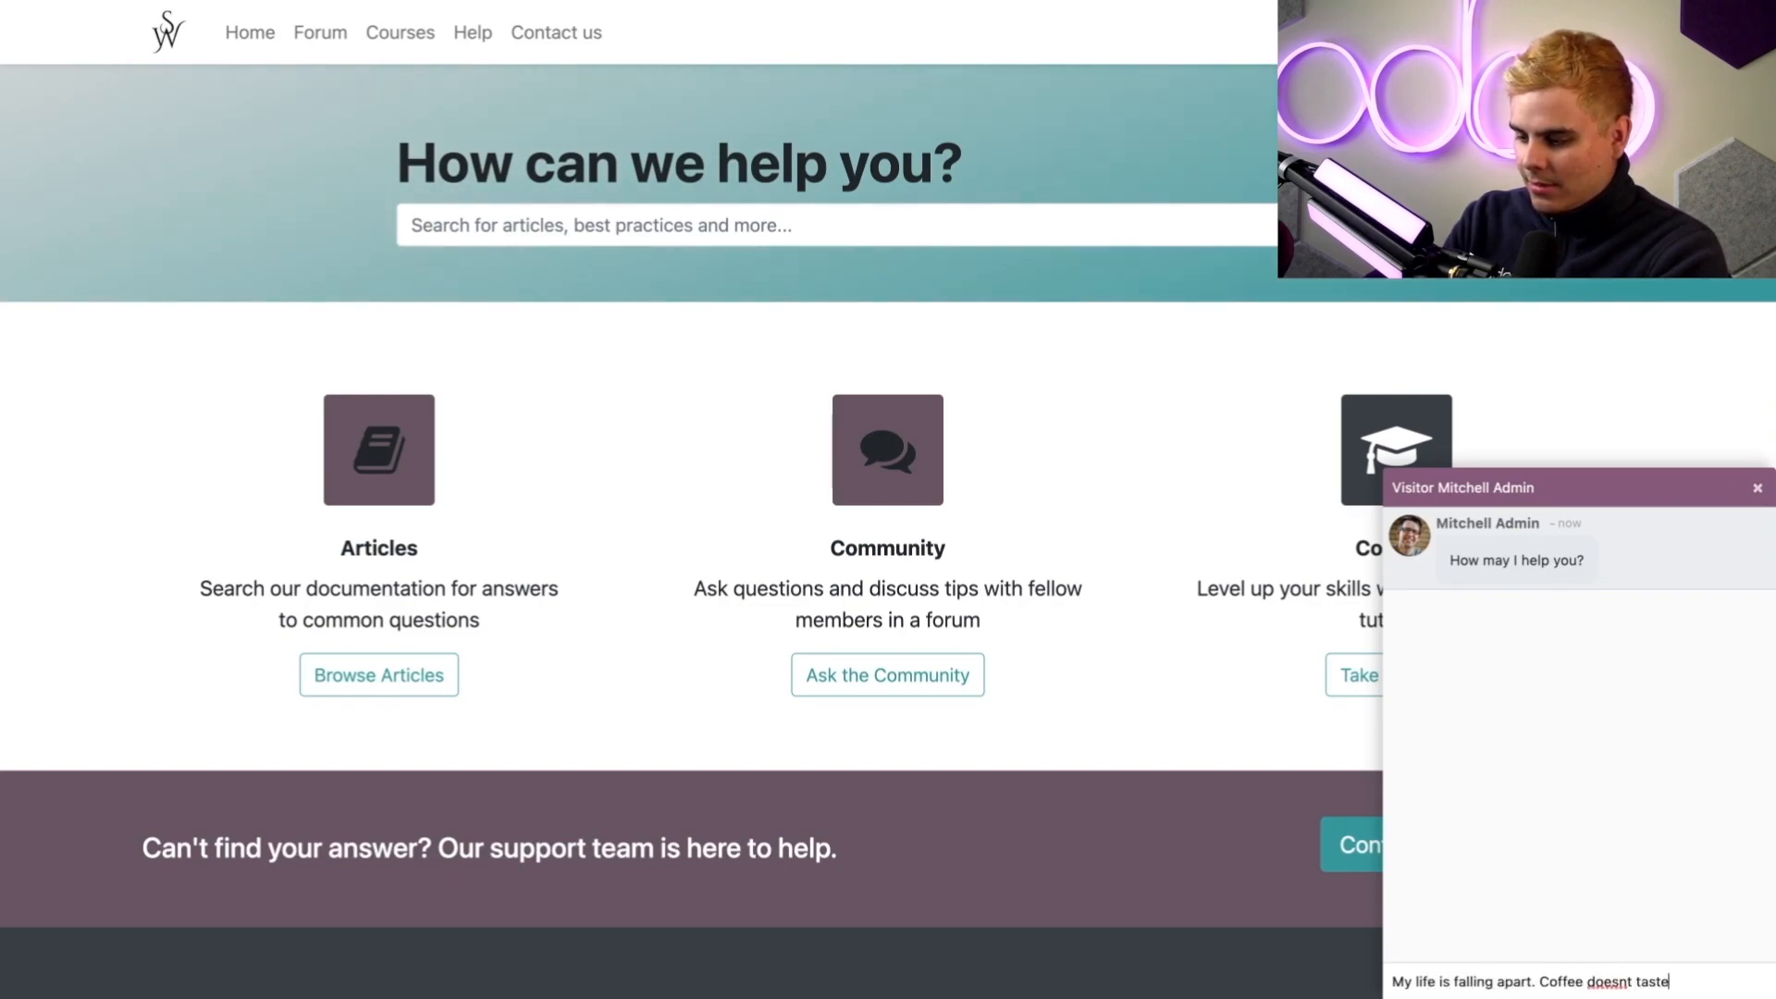
pyautogui.press('Return')
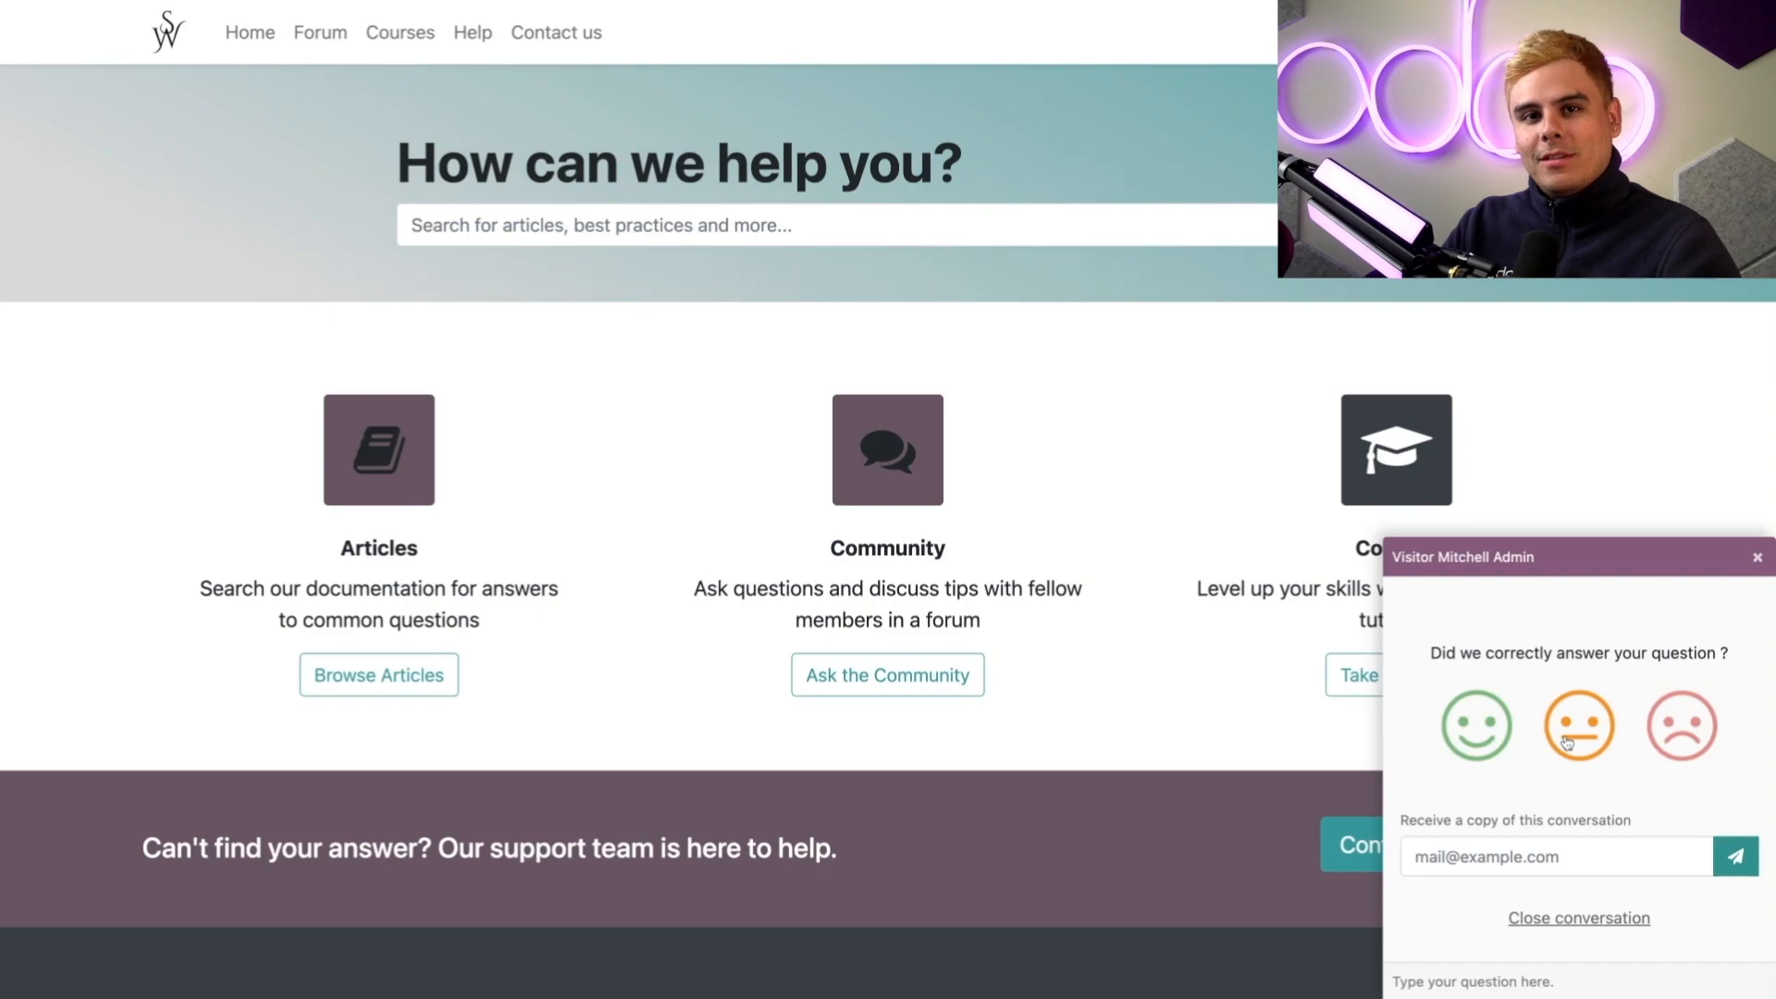
pyautogui.click(1681, 725)
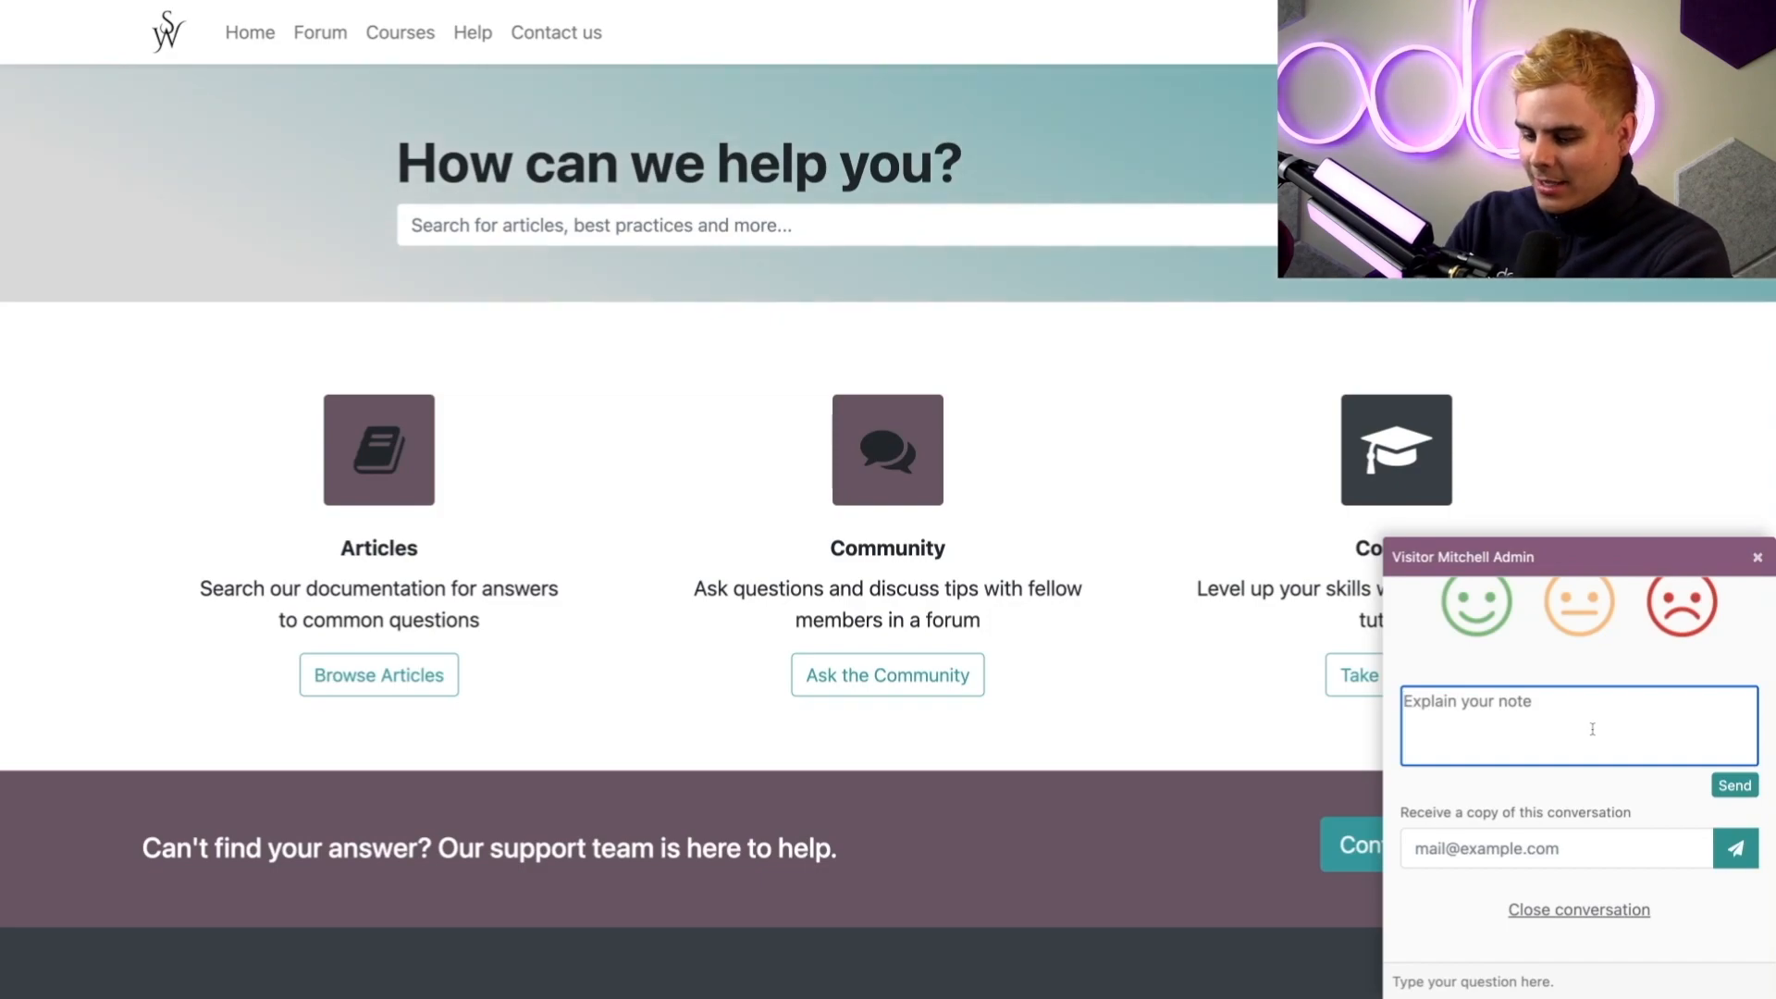
pyautogui.write('He left')
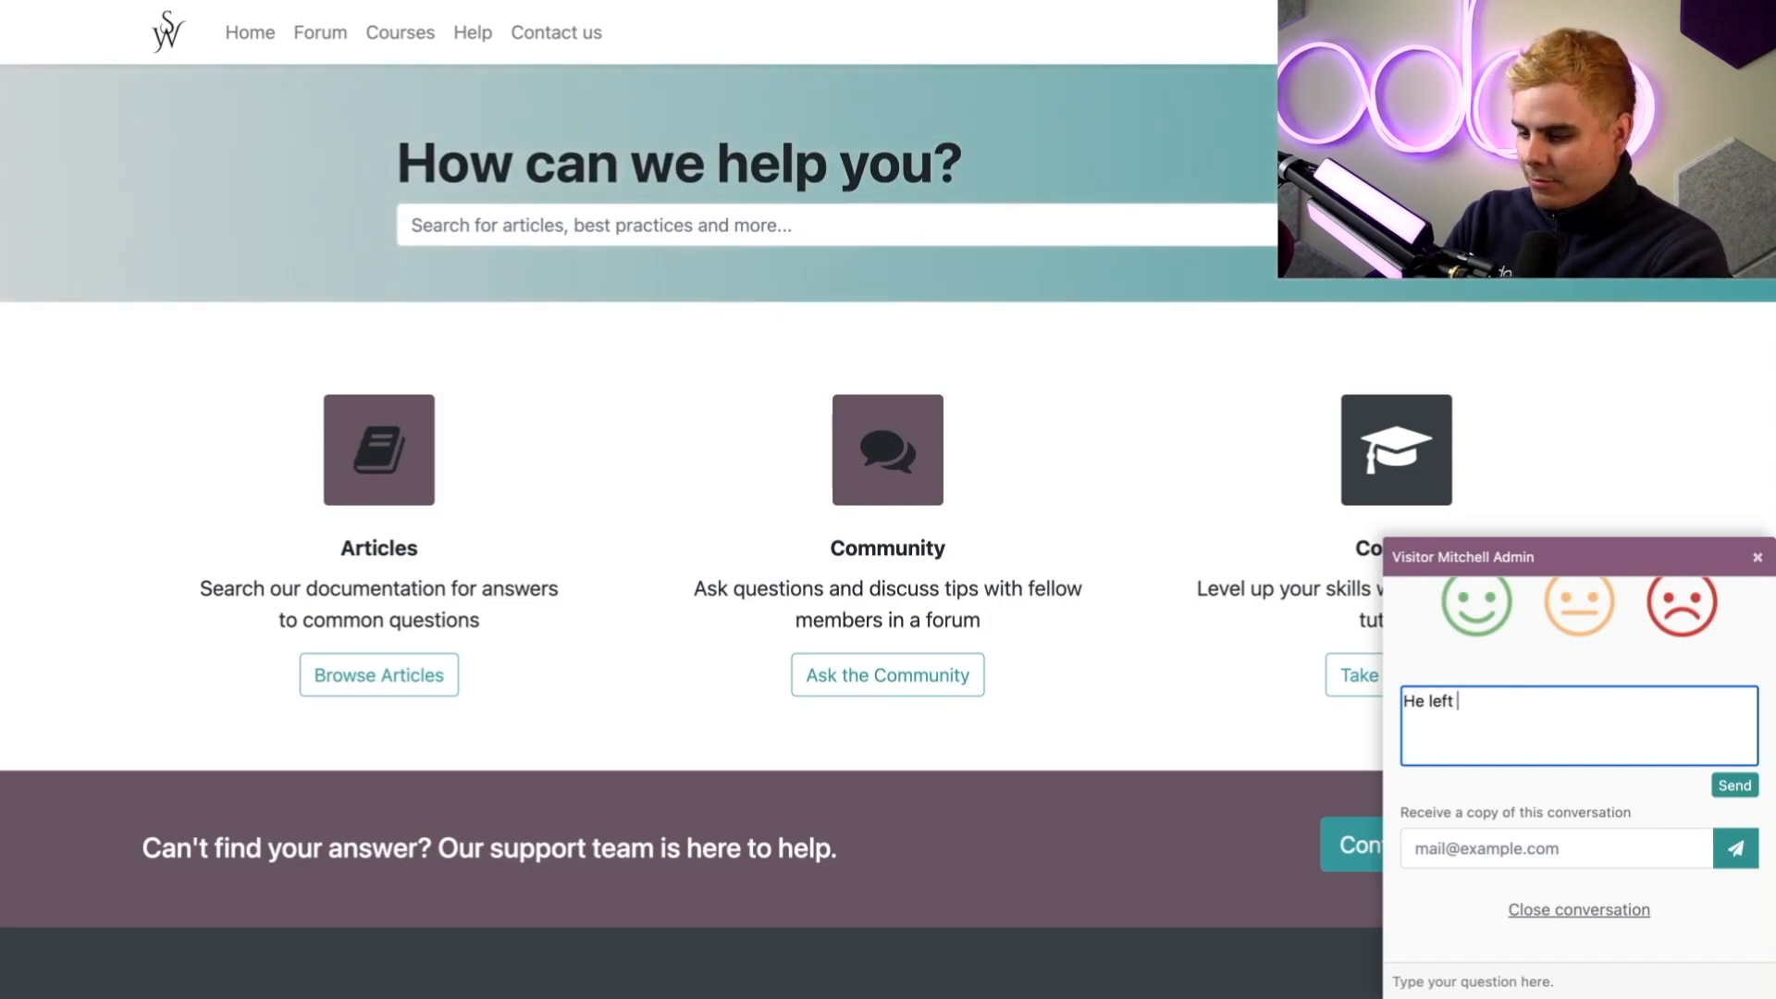
pyautogui.write('me on read.')
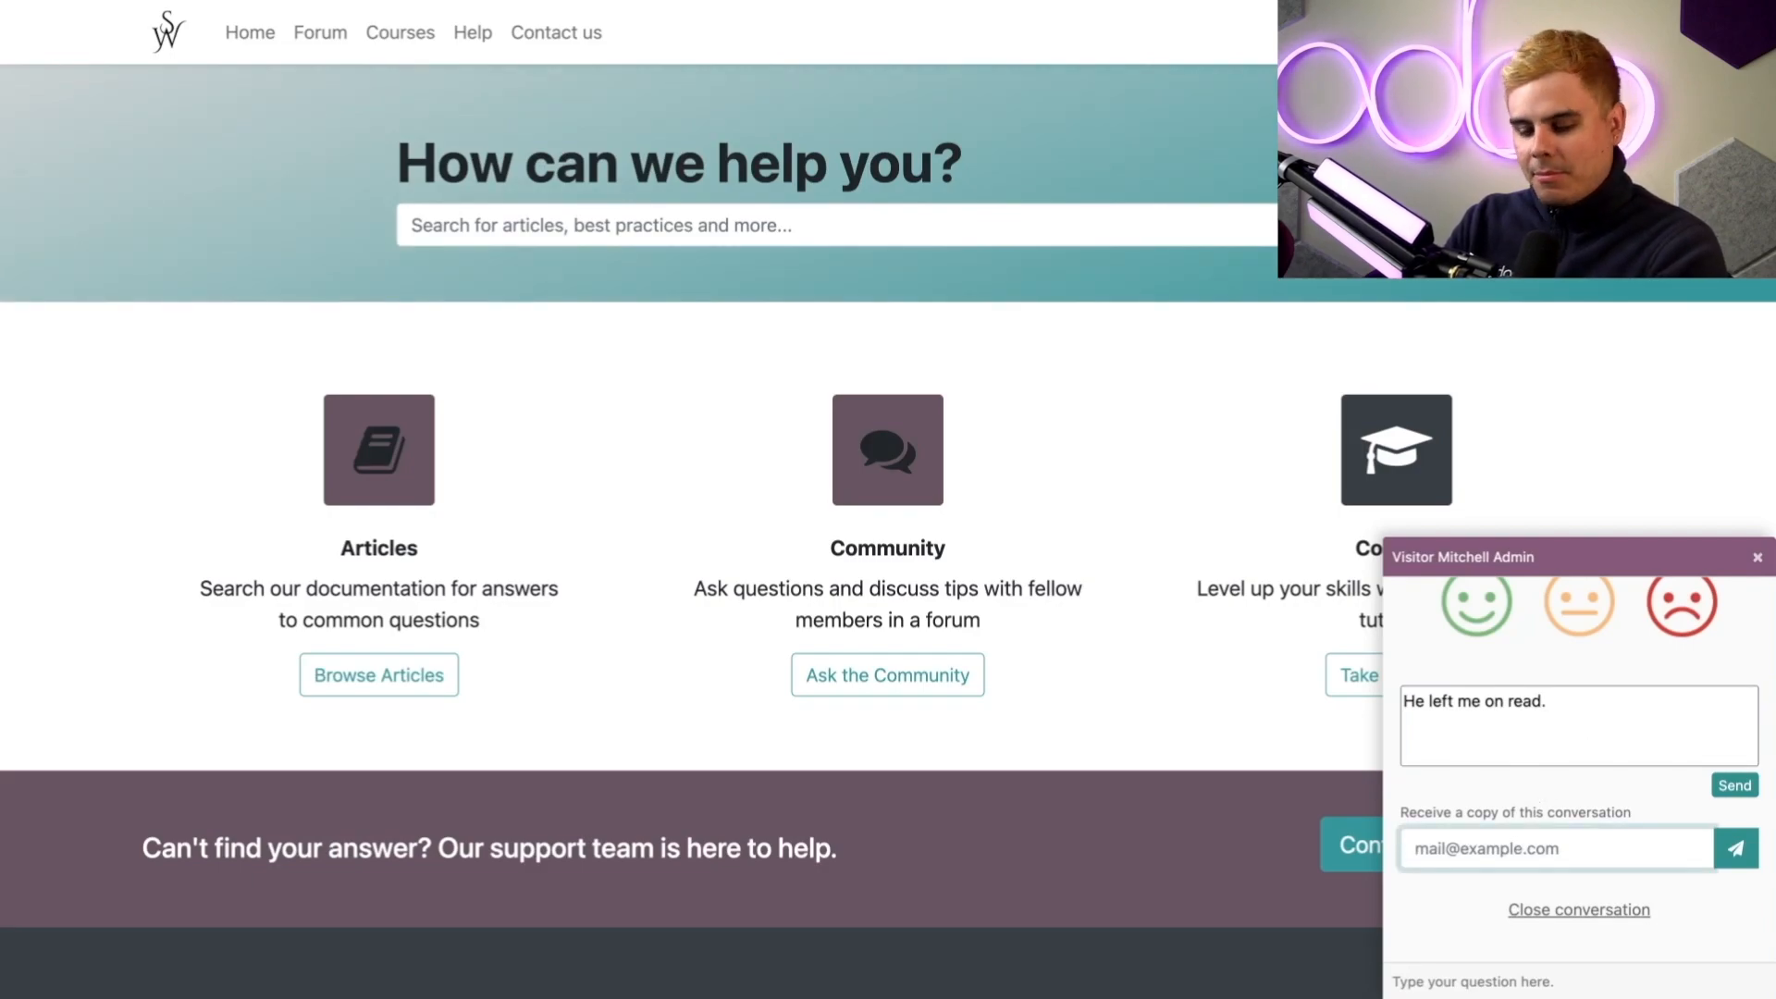
pyautogui.write('mail@fake')
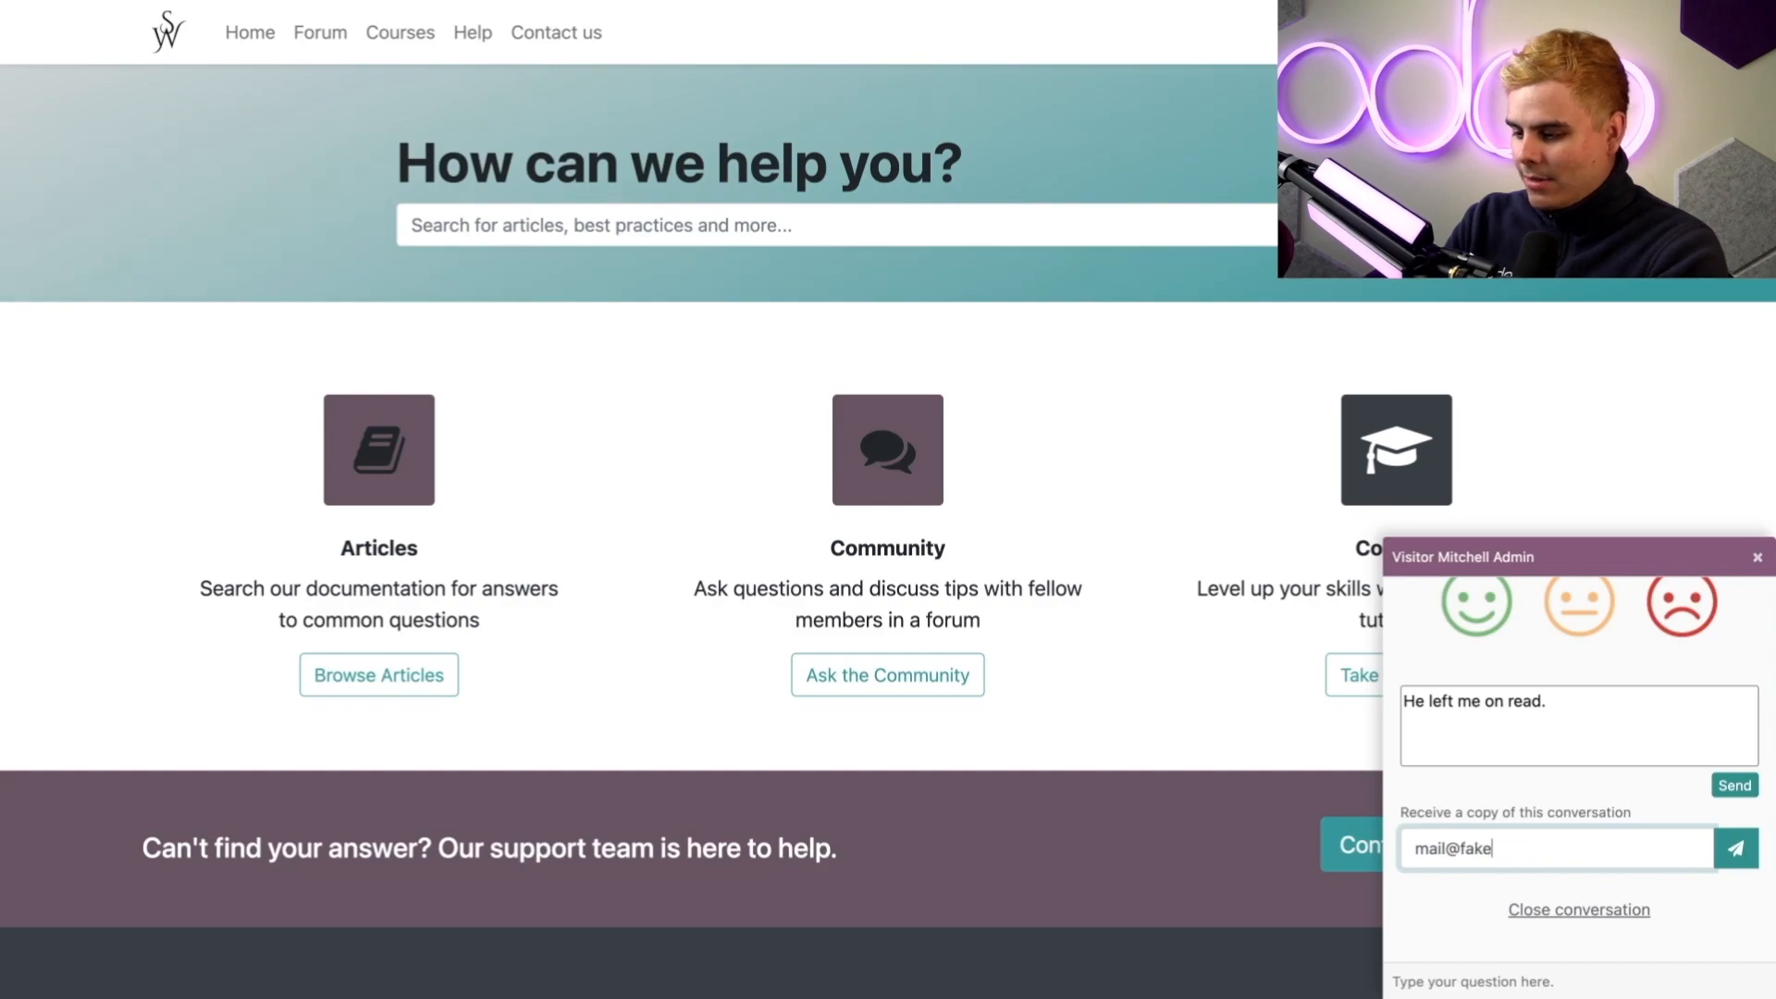
pyautogui.write('email.com')
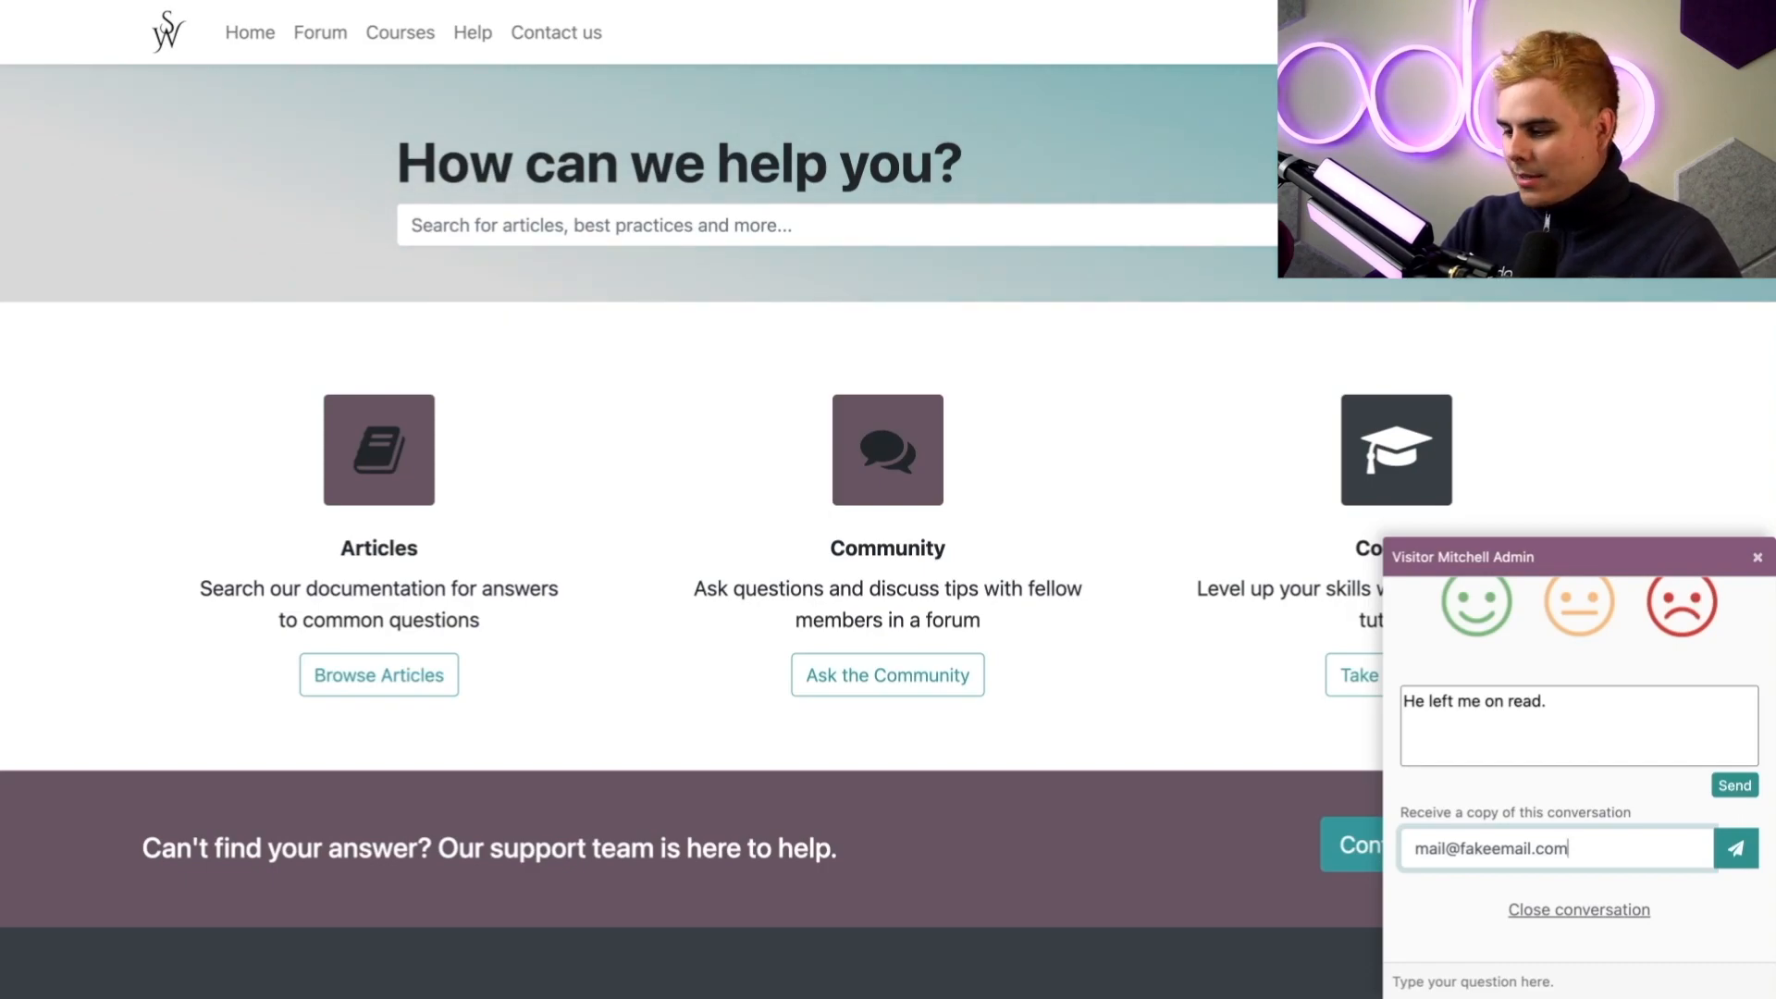
pyautogui.click(1731, 785)
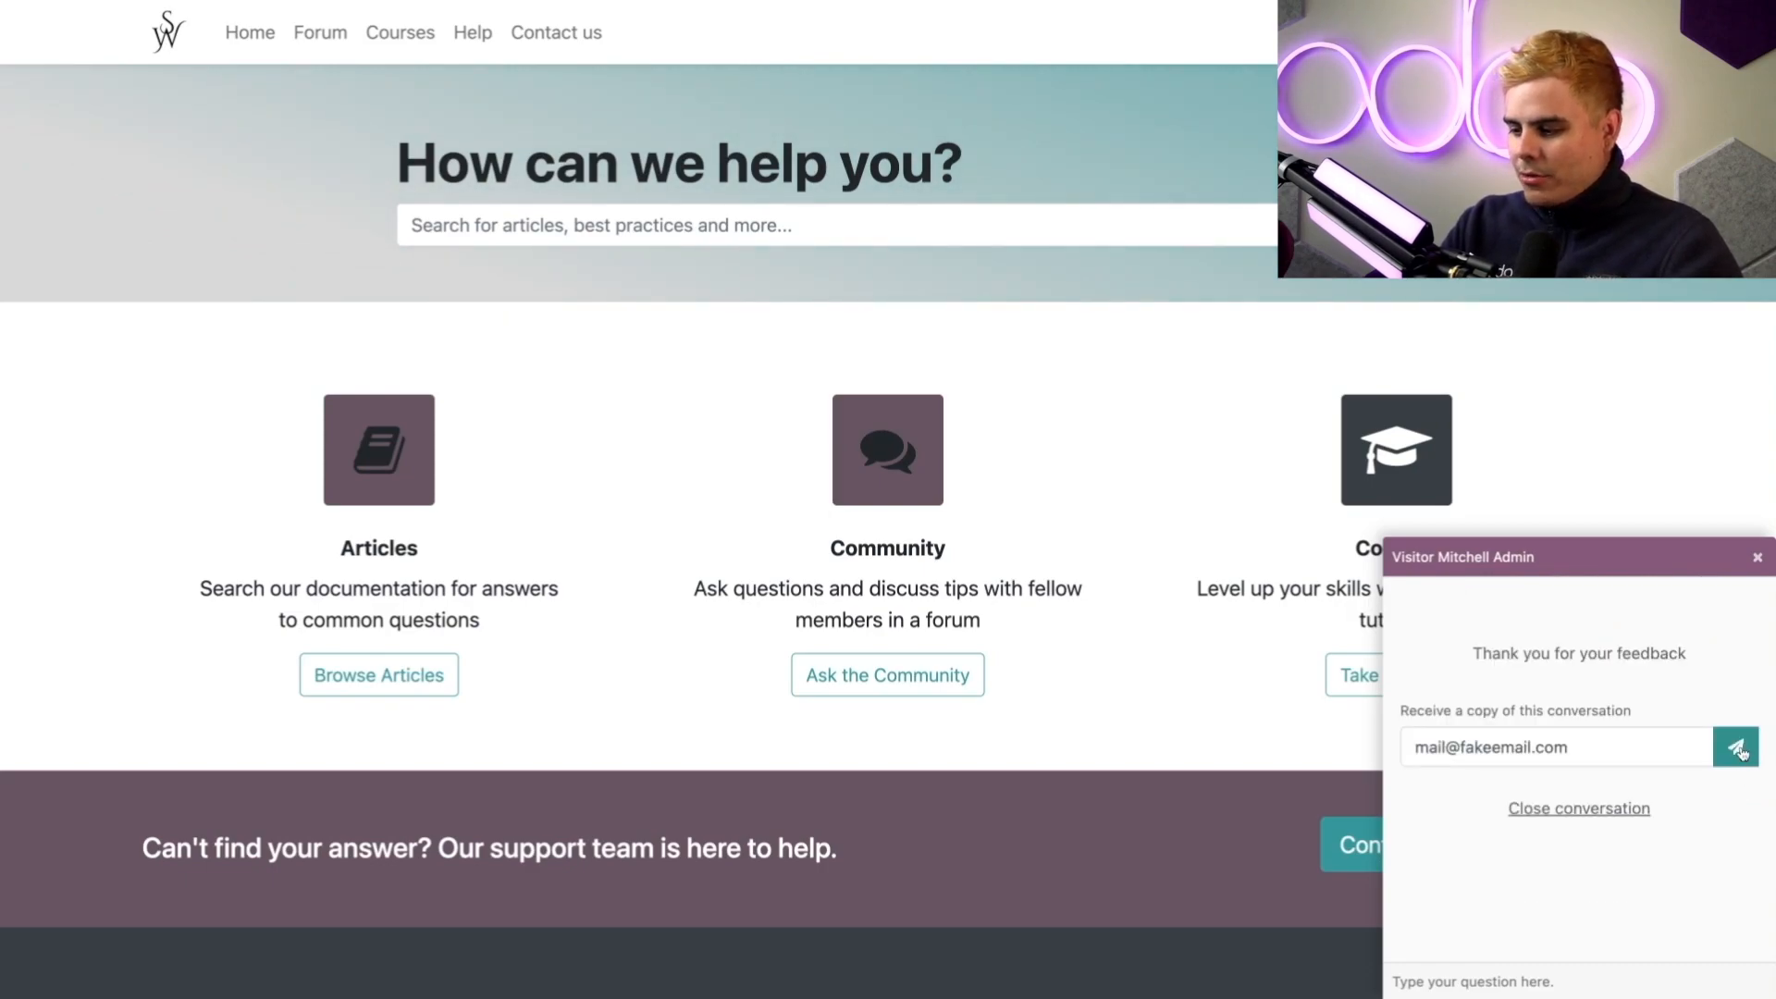